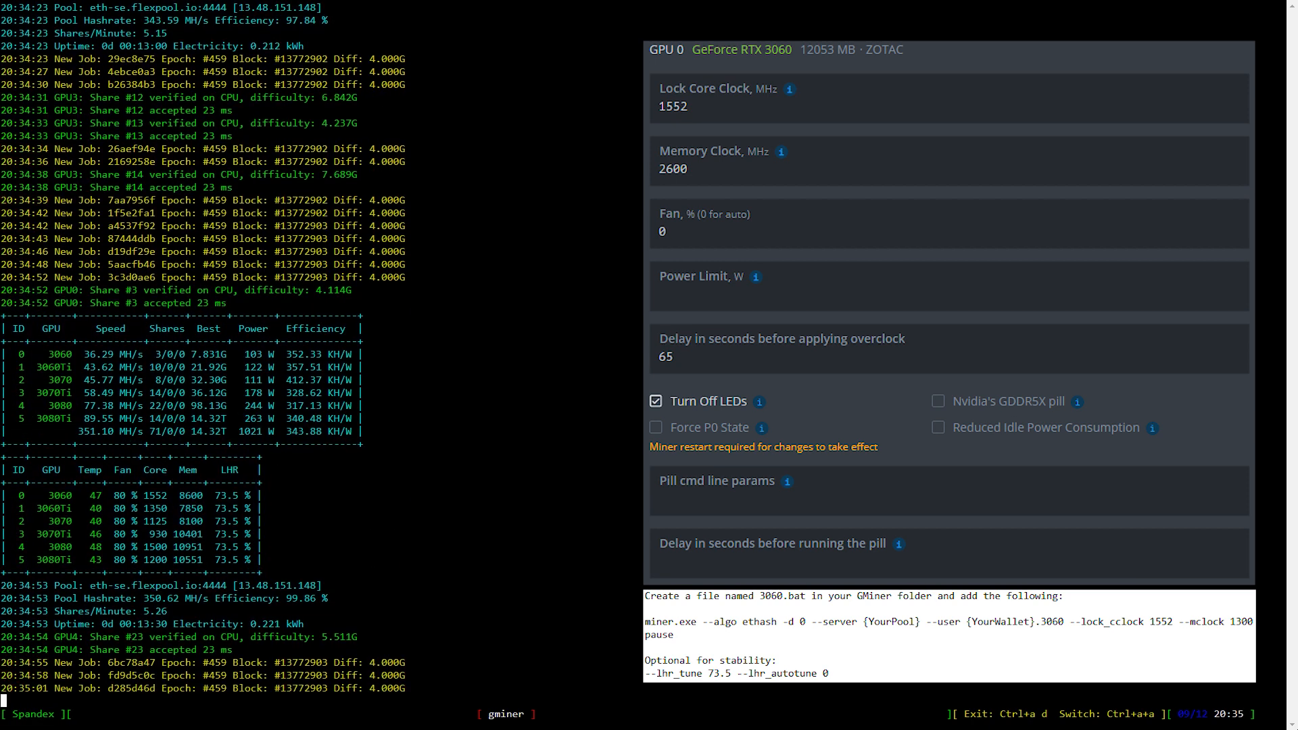
pyautogui.scroll(-3)
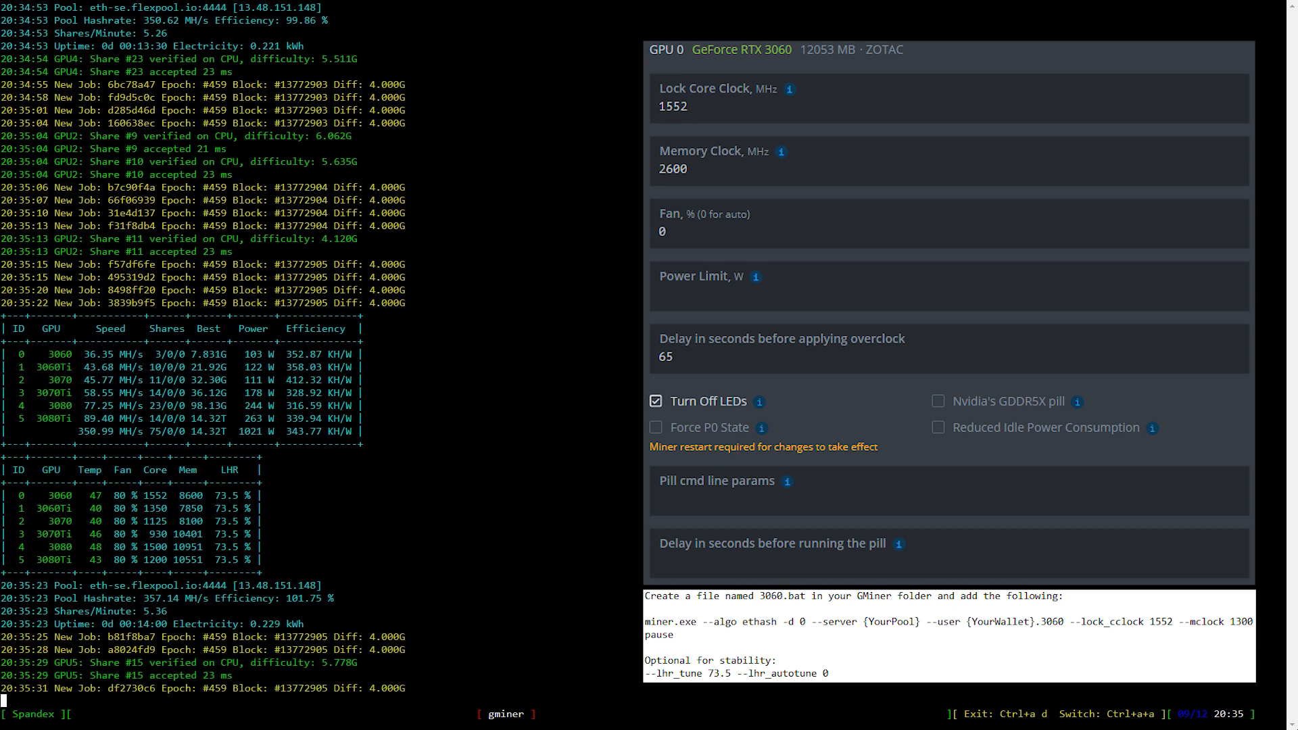
pyautogui.scroll(-3)
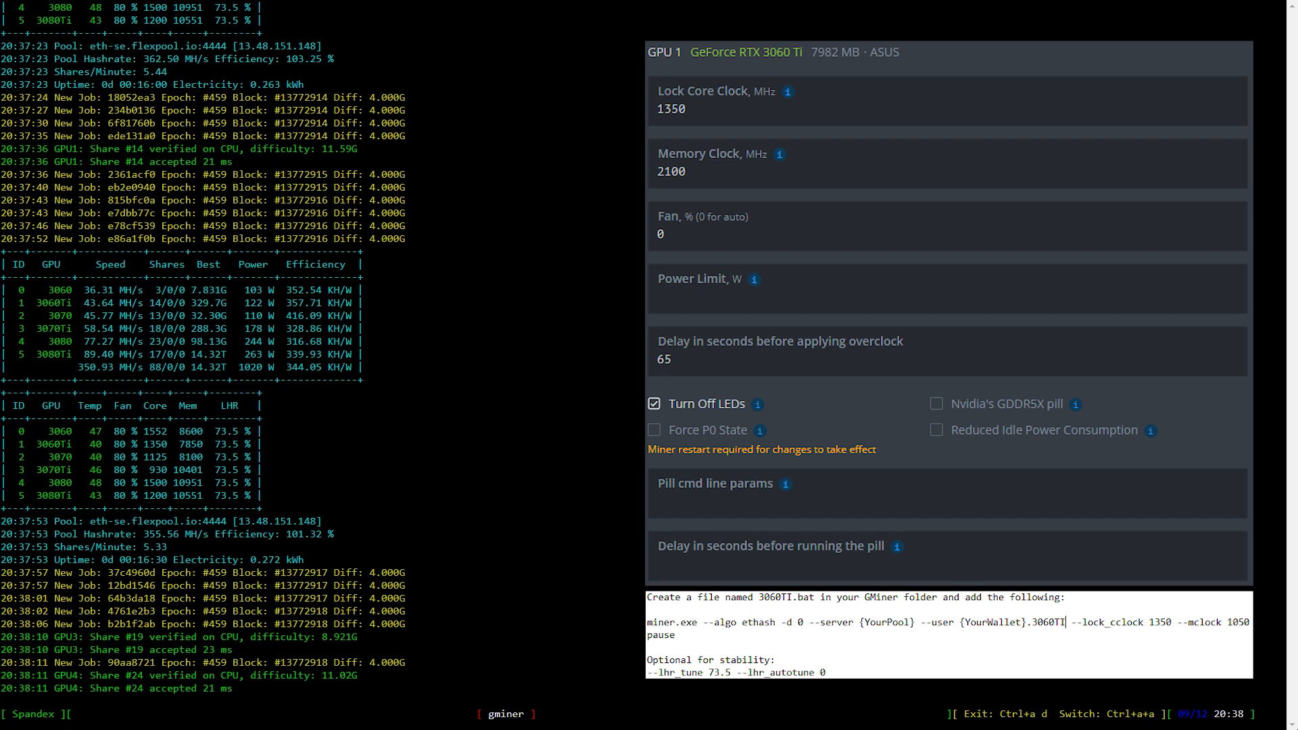
pyautogui.scroll(-3)
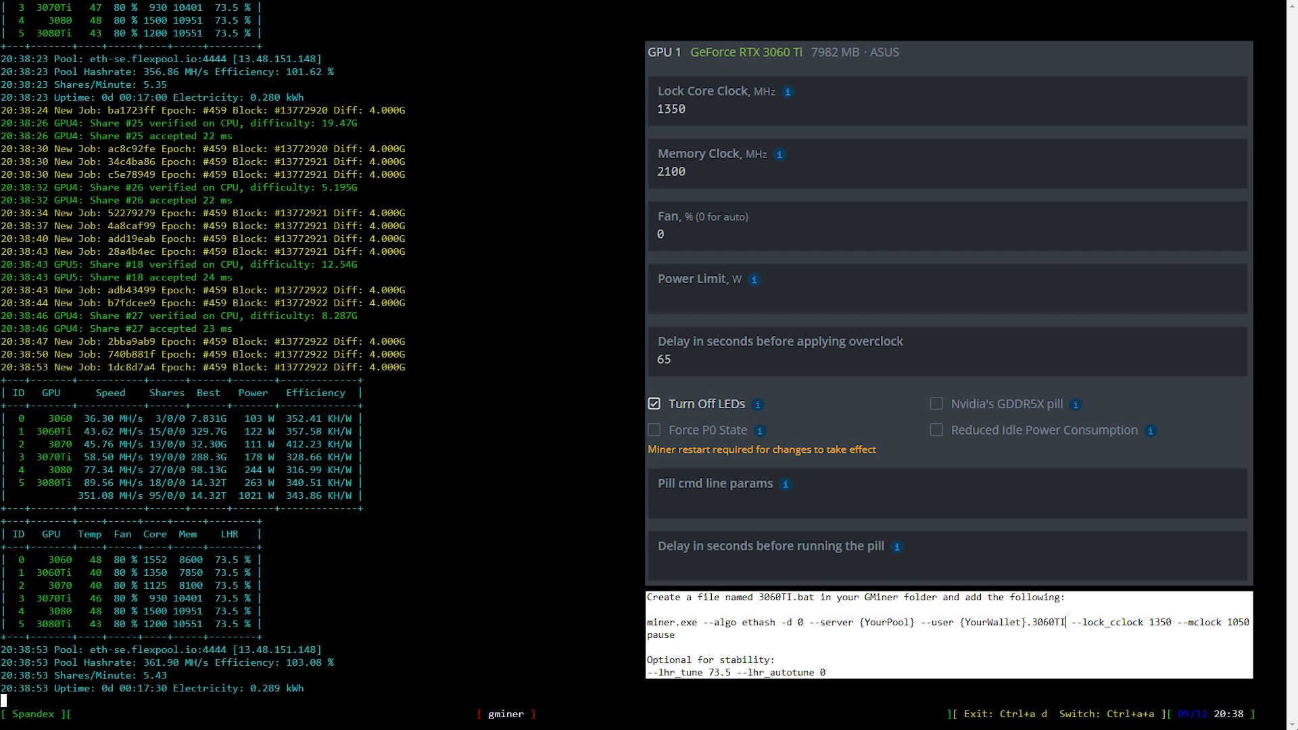
pyautogui.scroll(-3)
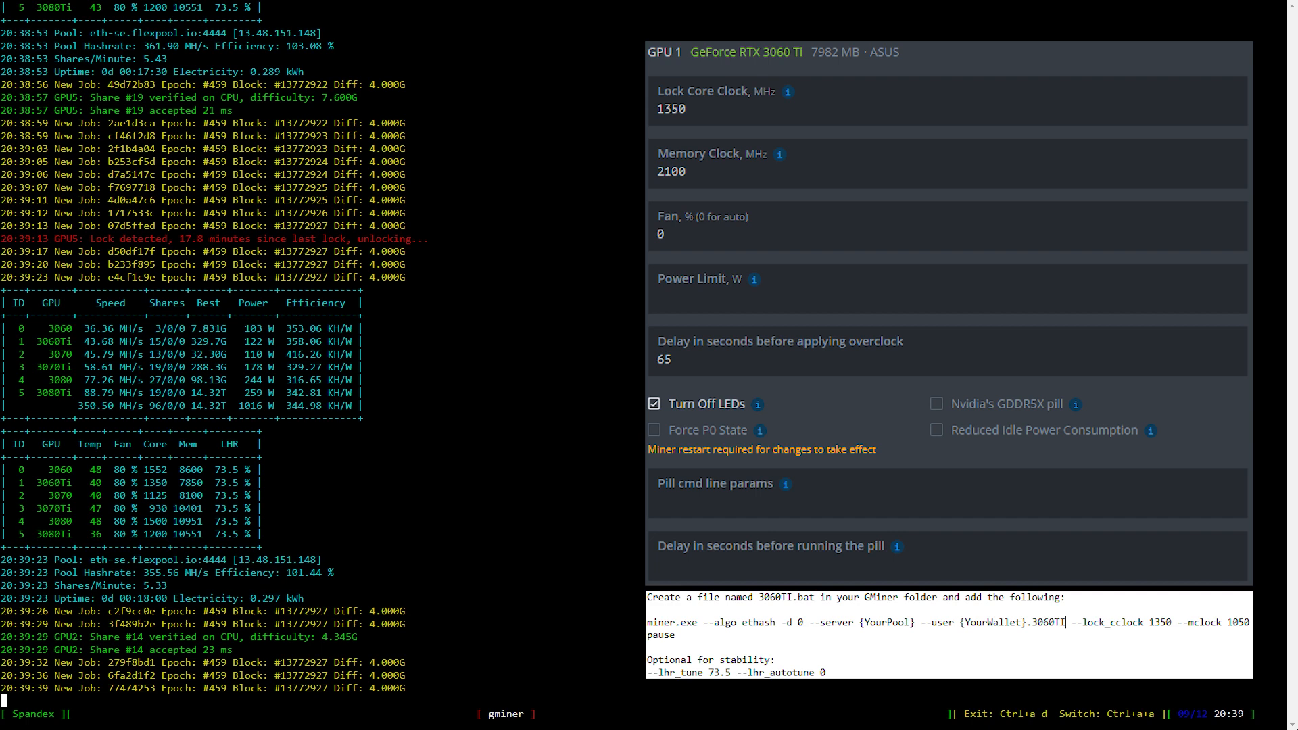
pyautogui.scroll(-3)
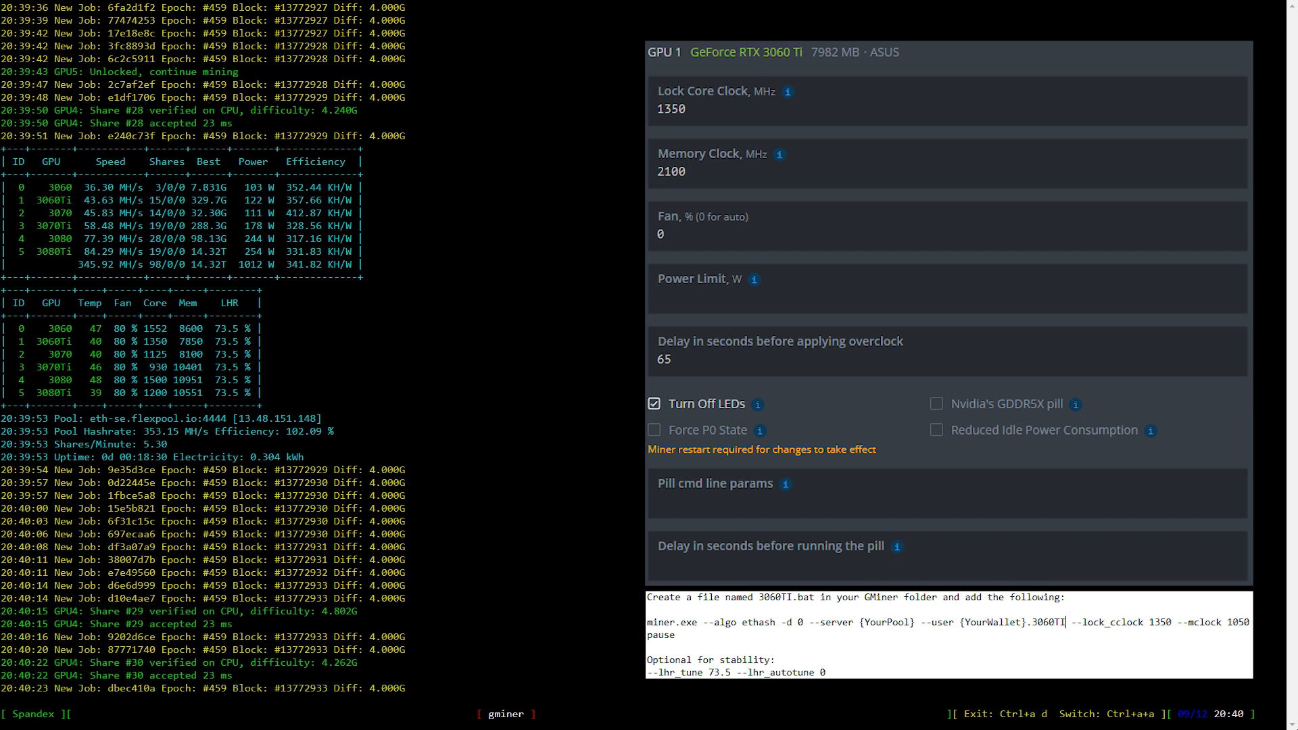
pyautogui.scroll(-3)
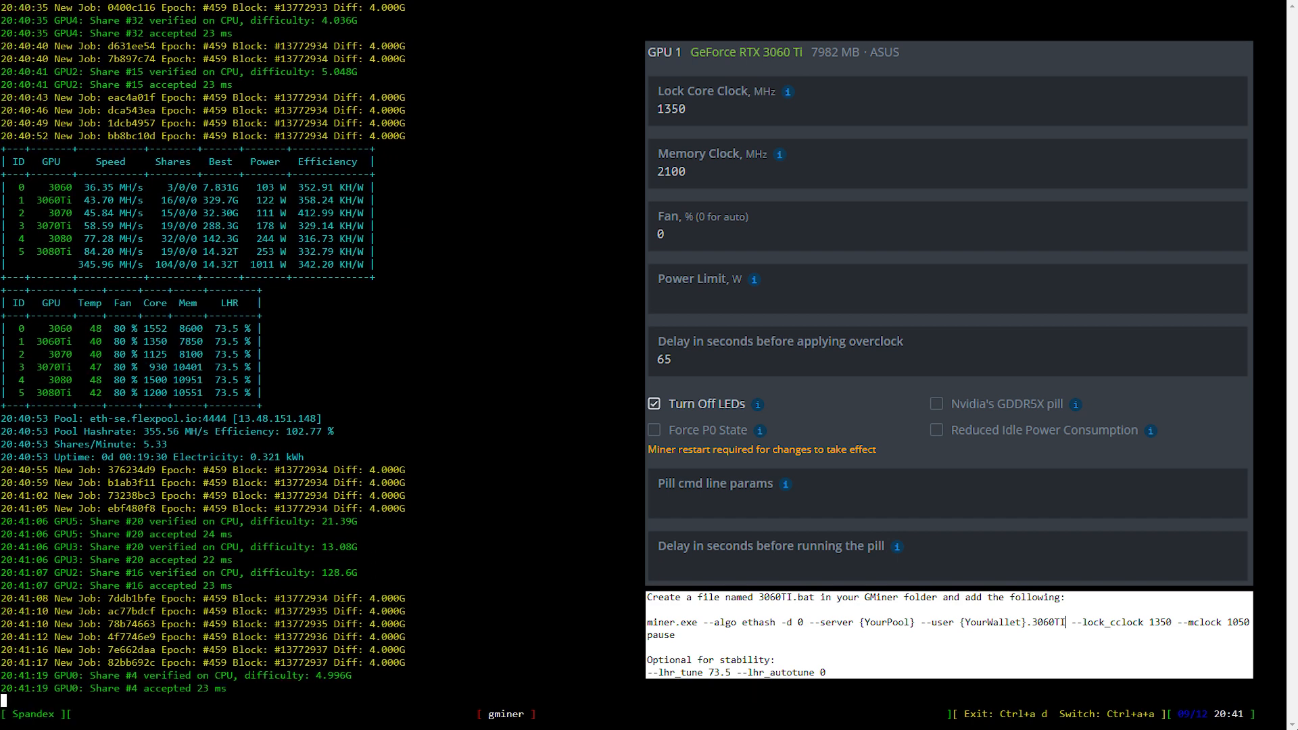
pyautogui.scroll(-3)
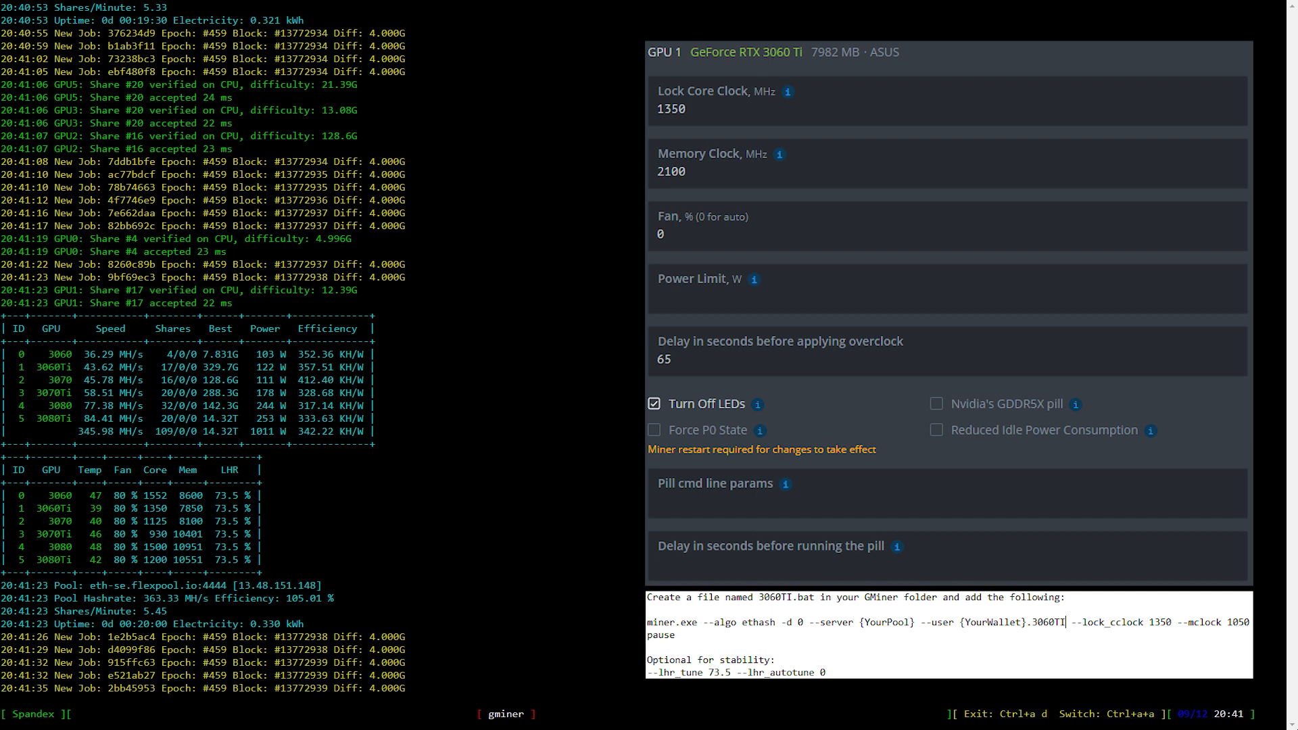
pyautogui.scroll(-3)
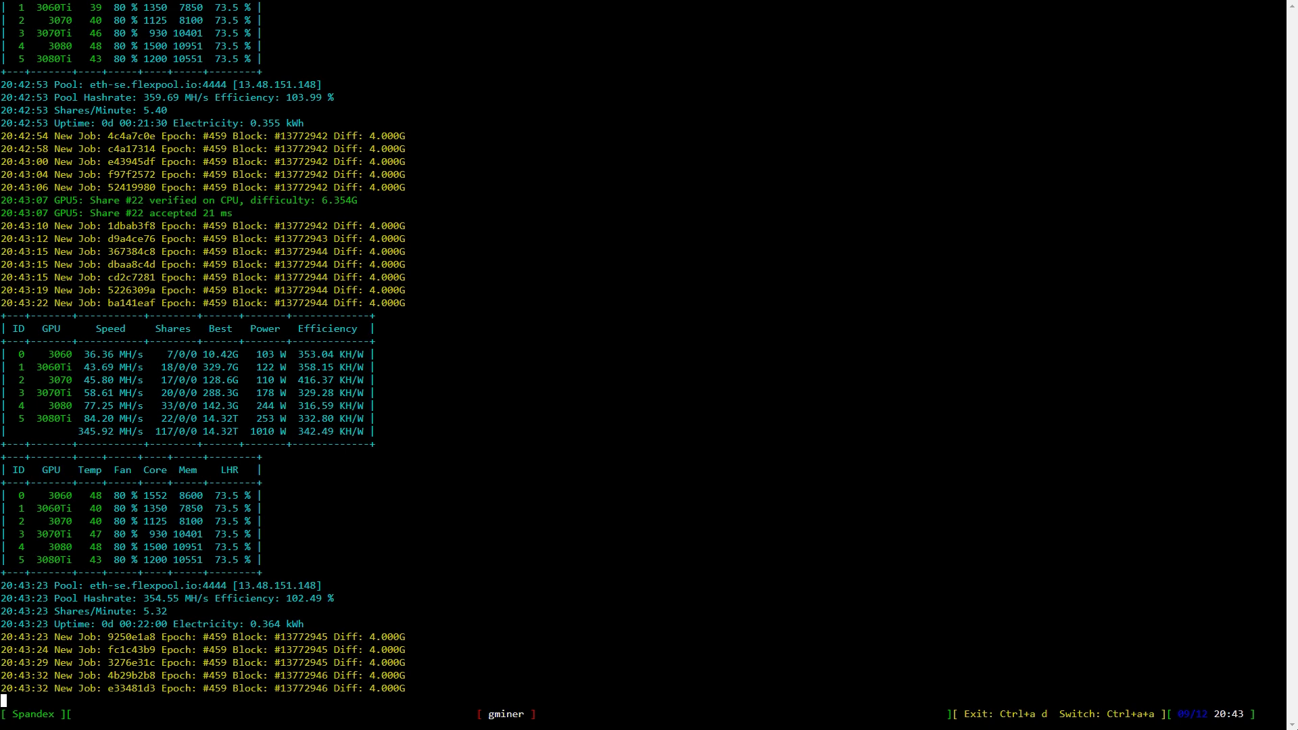
pyautogui.scroll(-3)
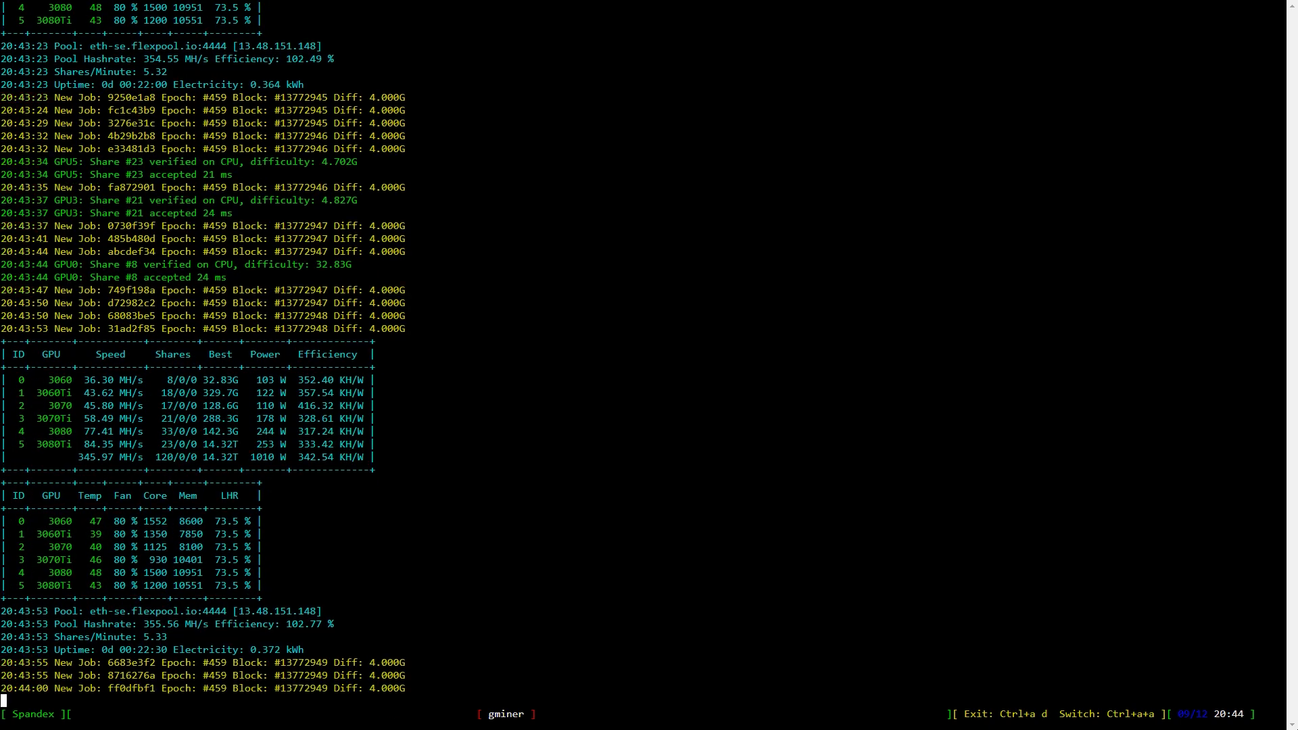
pyautogui.scroll(-3)
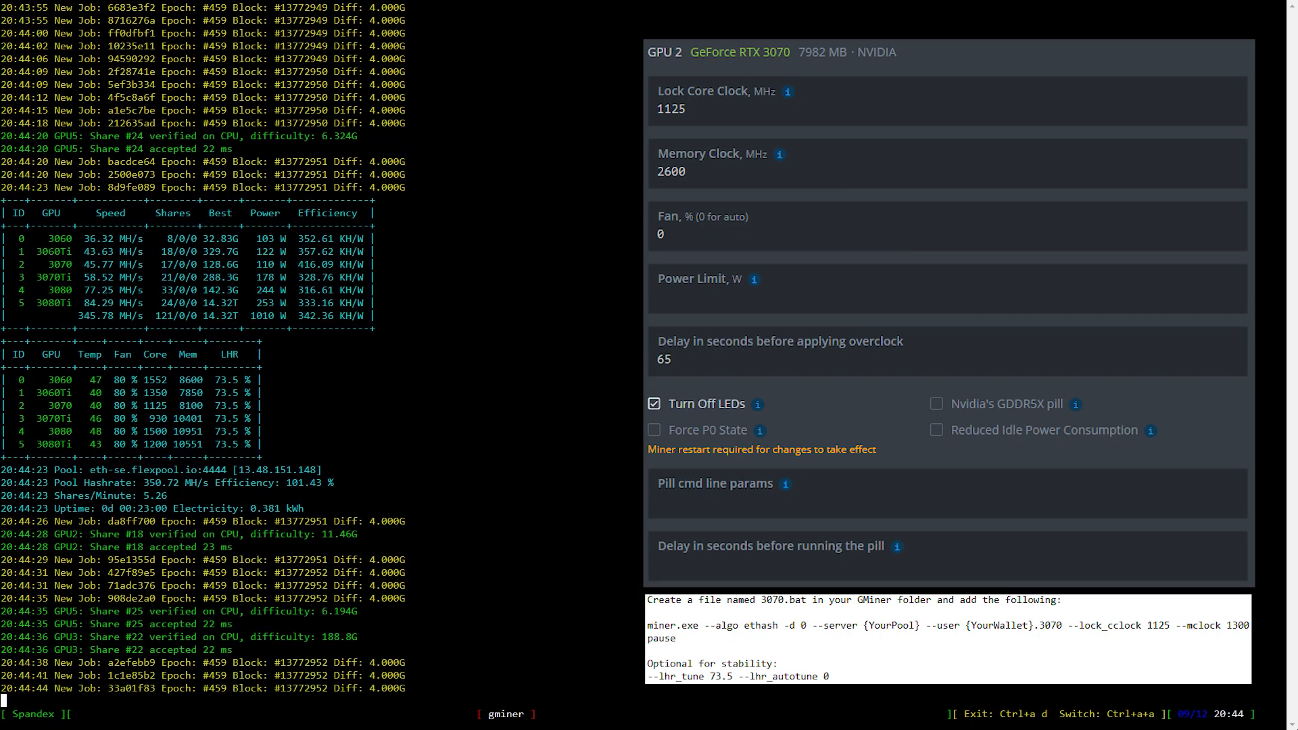
pyautogui.scroll(-3)
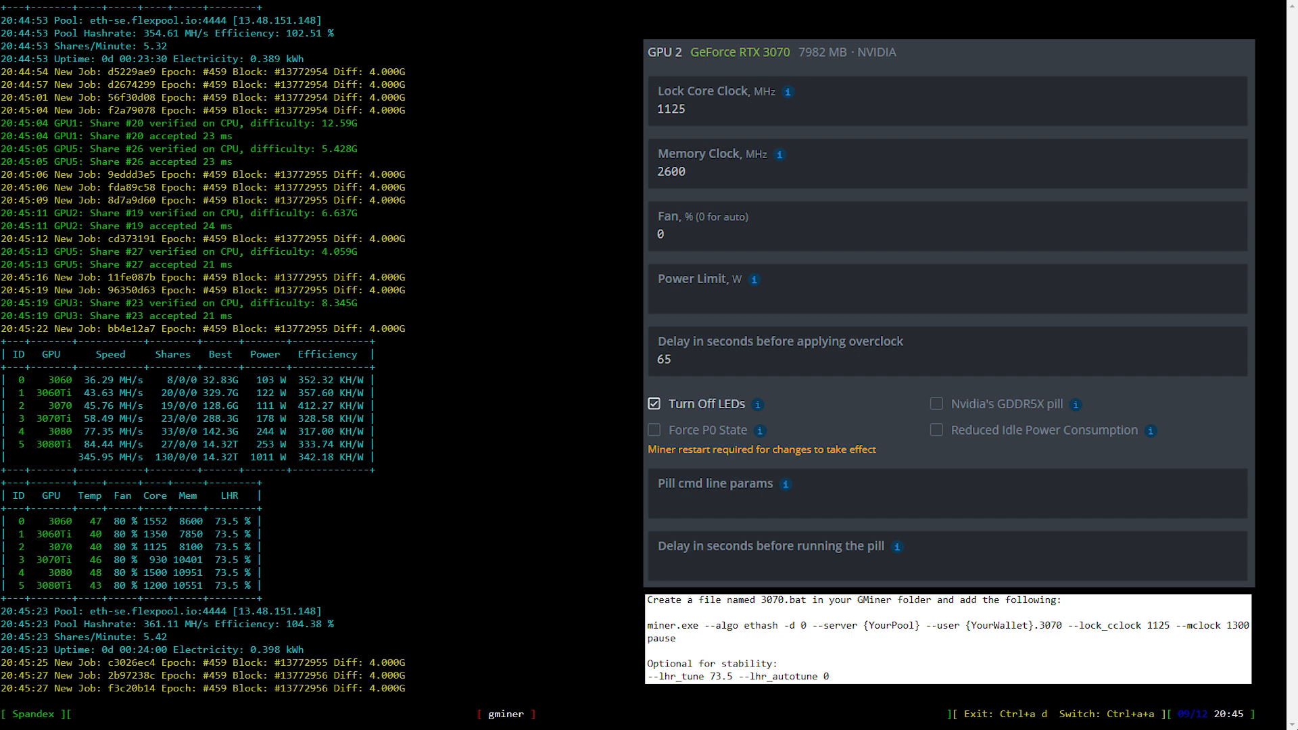
pyautogui.scroll(-3)
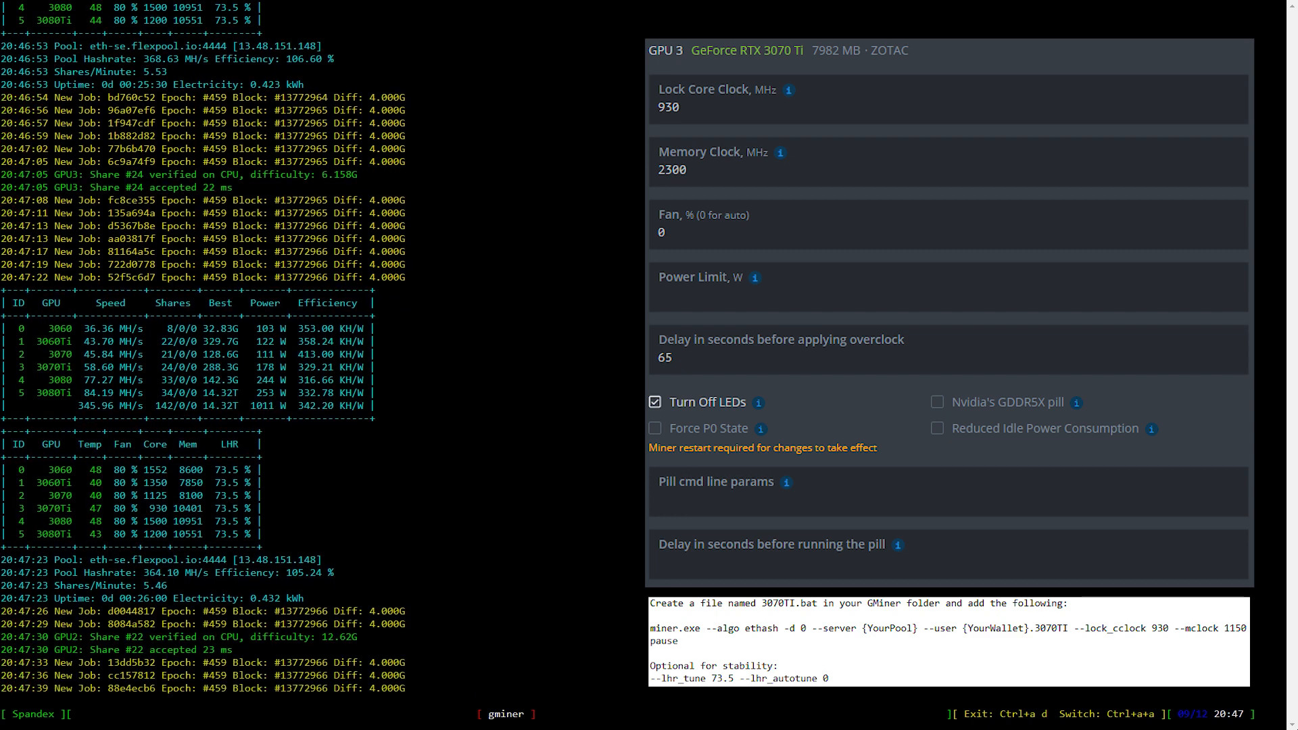
pyautogui.scroll(-3)
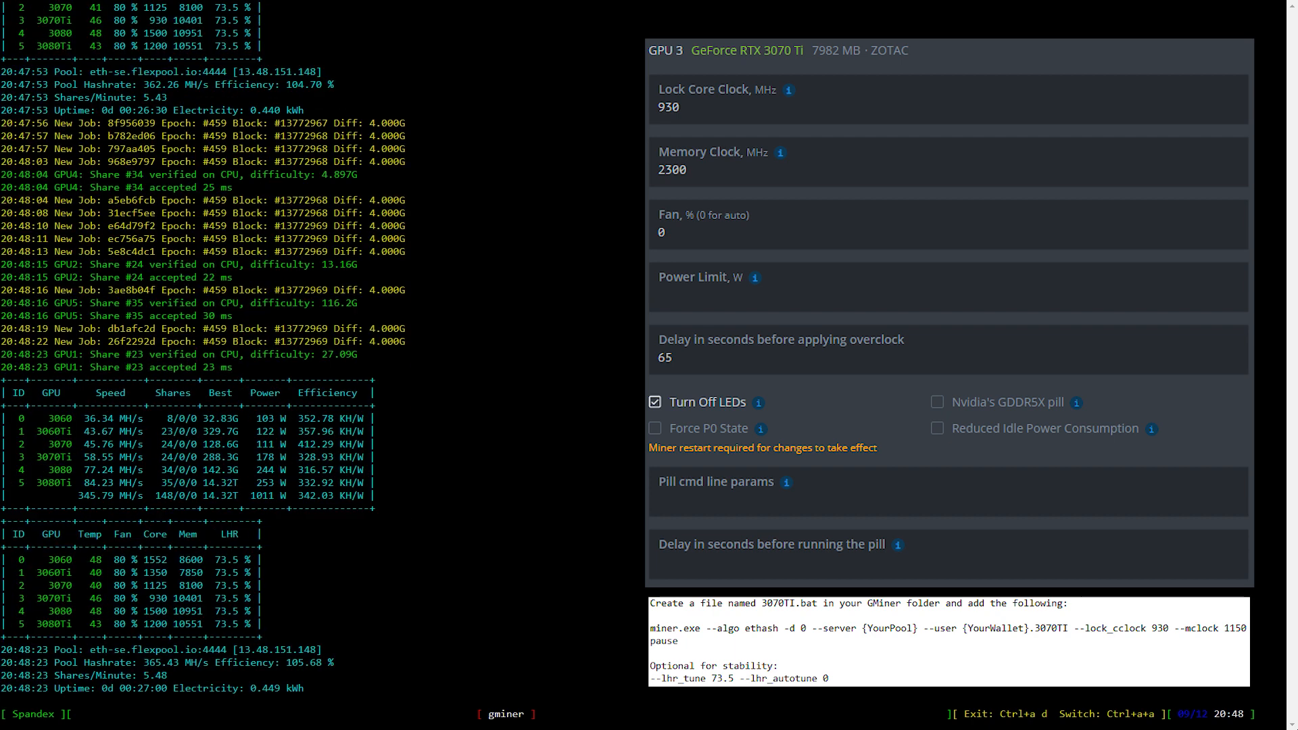
pyautogui.scroll(-3)
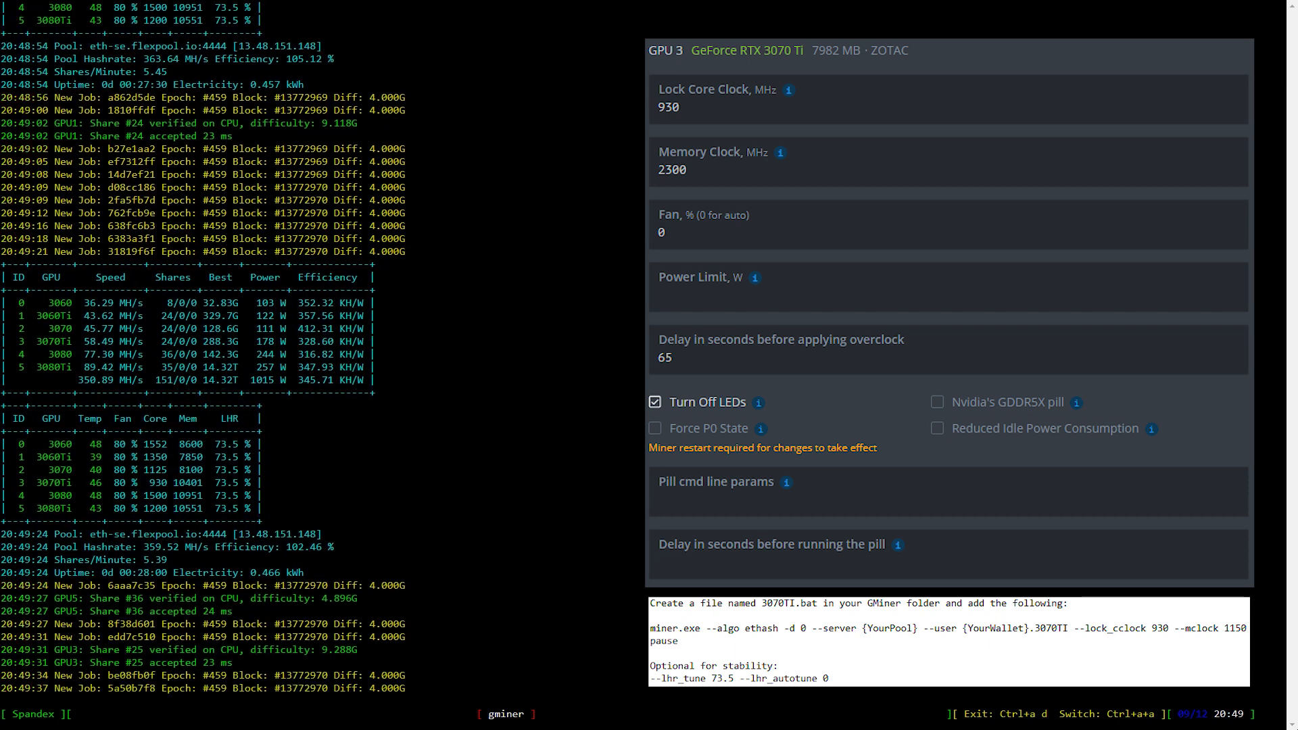
pyautogui.scroll(-3)
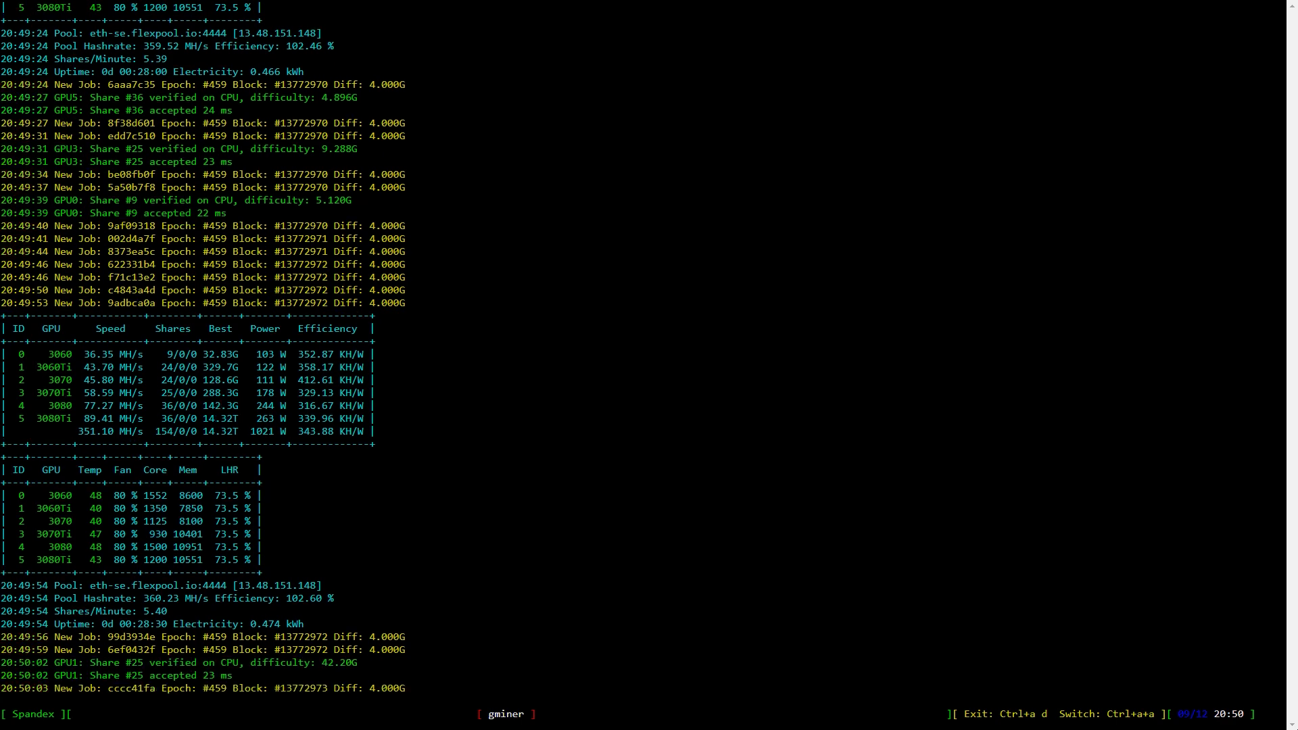
pyautogui.scroll(-3)
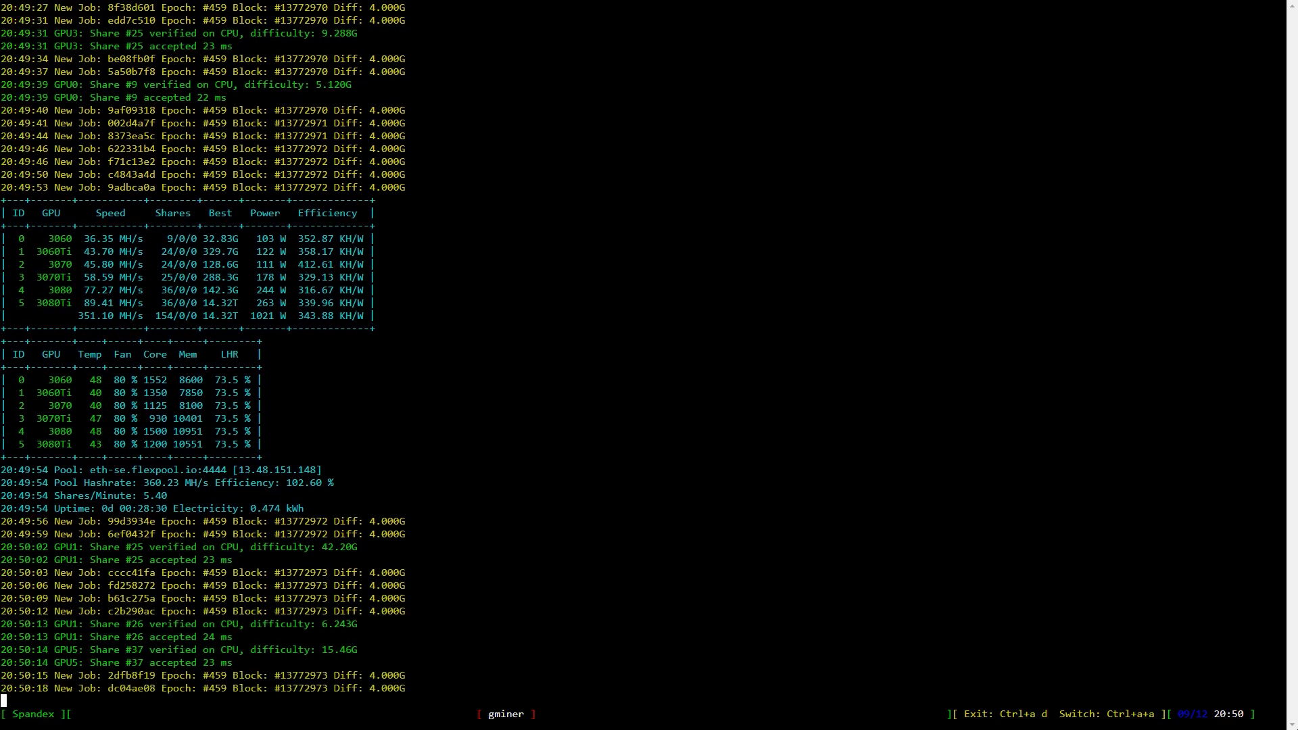
pyautogui.scroll(-3)
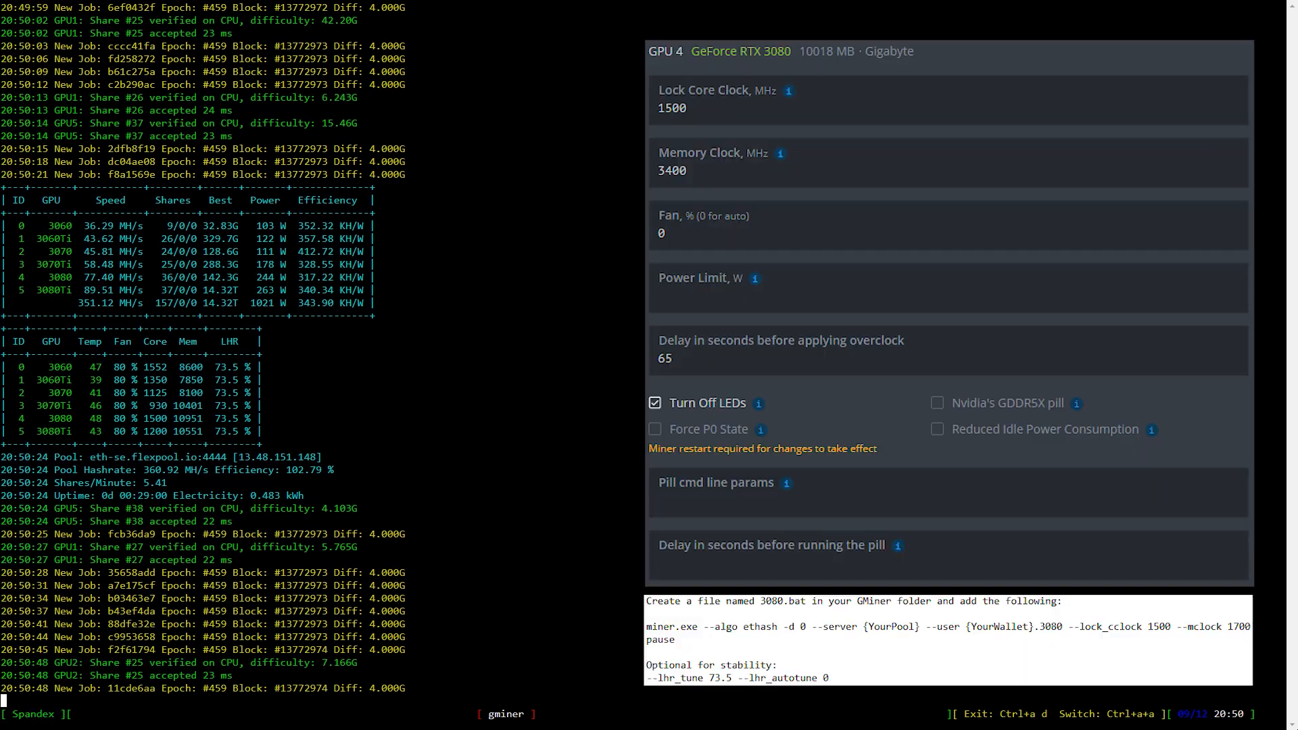
pyautogui.scroll(-3)
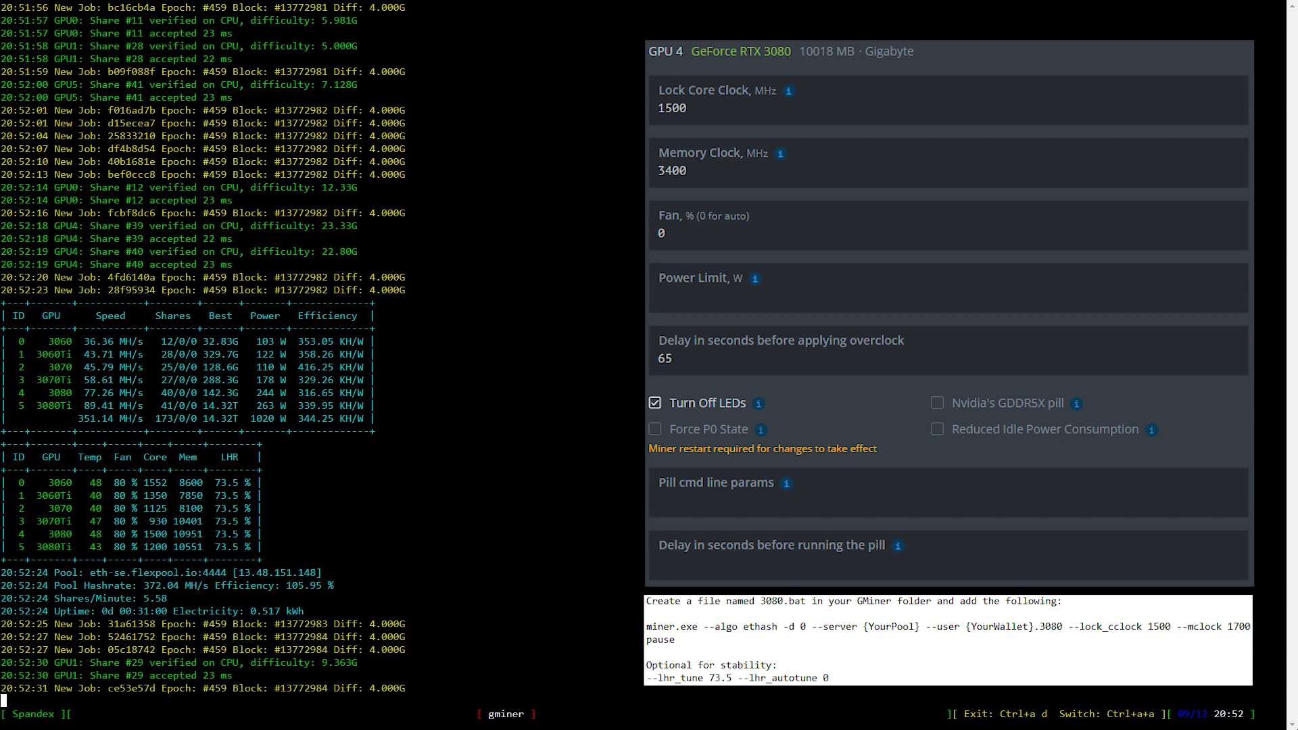
pyautogui.scroll(-3)
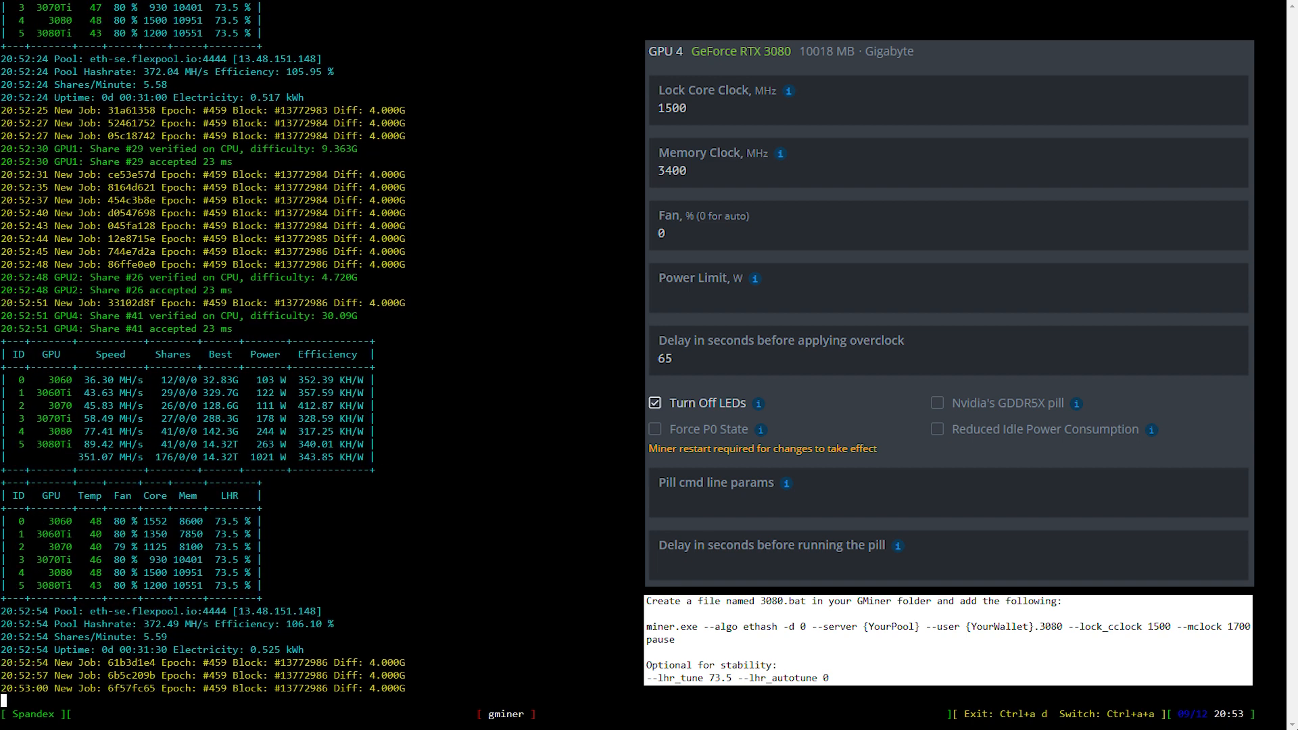
pyautogui.scroll(-3)
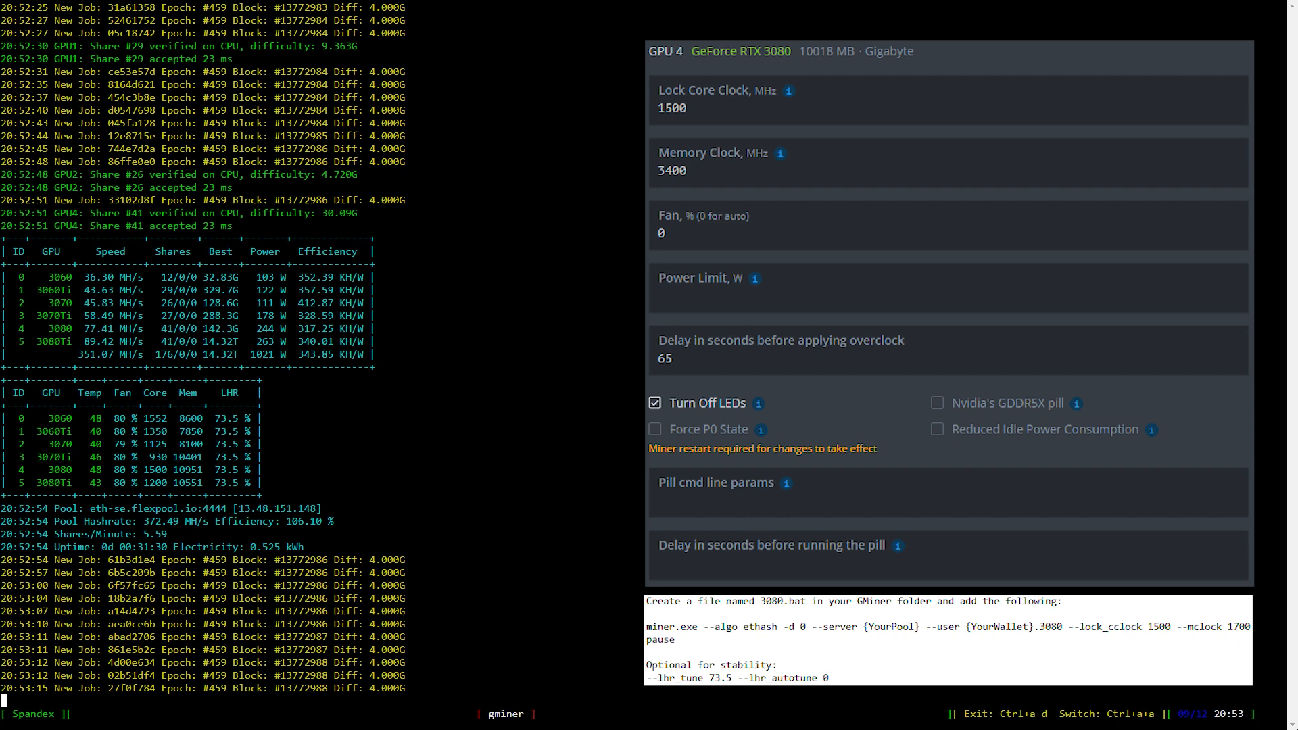
pyautogui.scroll(-3)
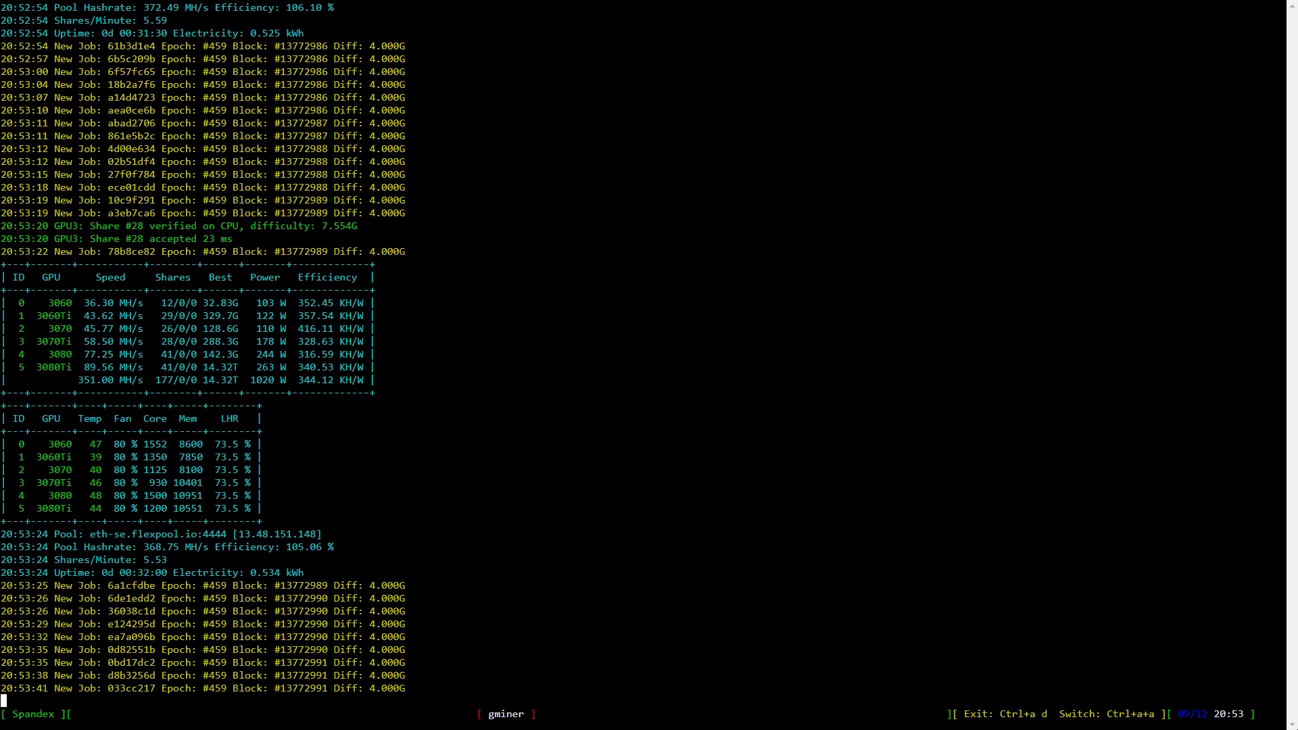
pyautogui.scroll(-3)
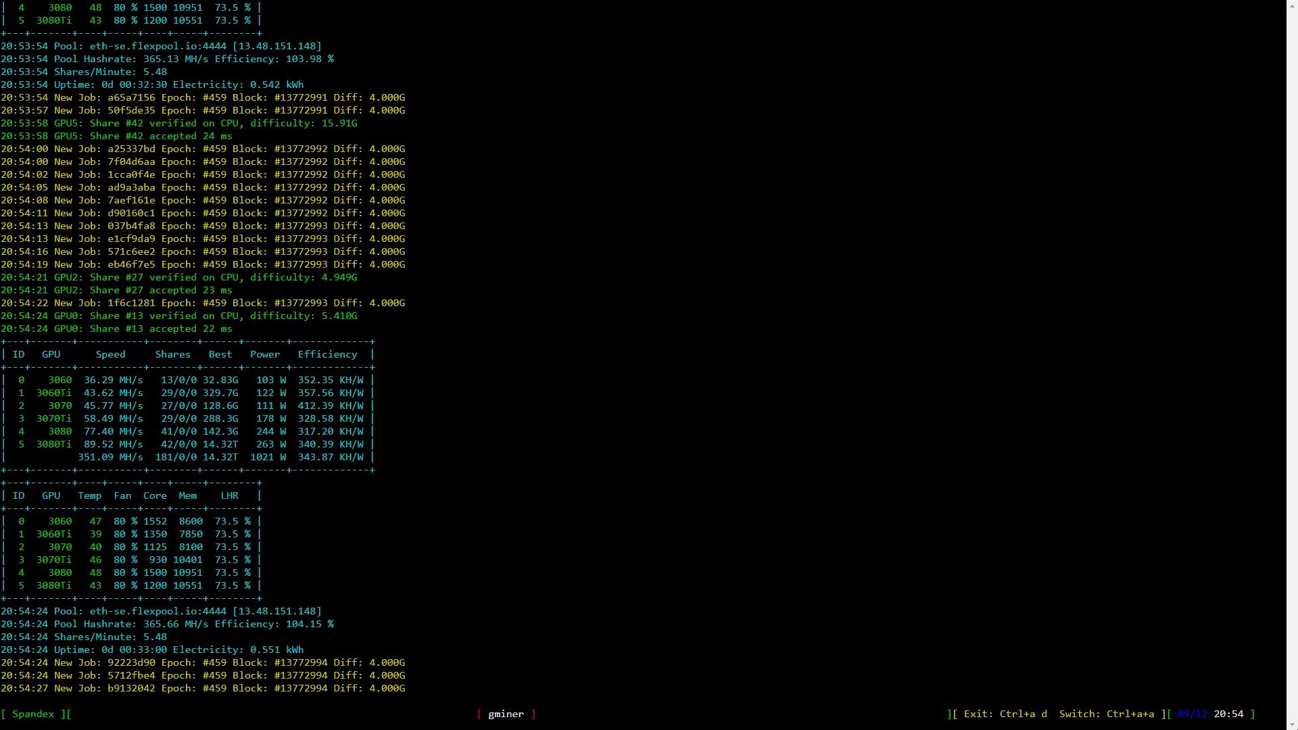
pyautogui.scroll(-3)
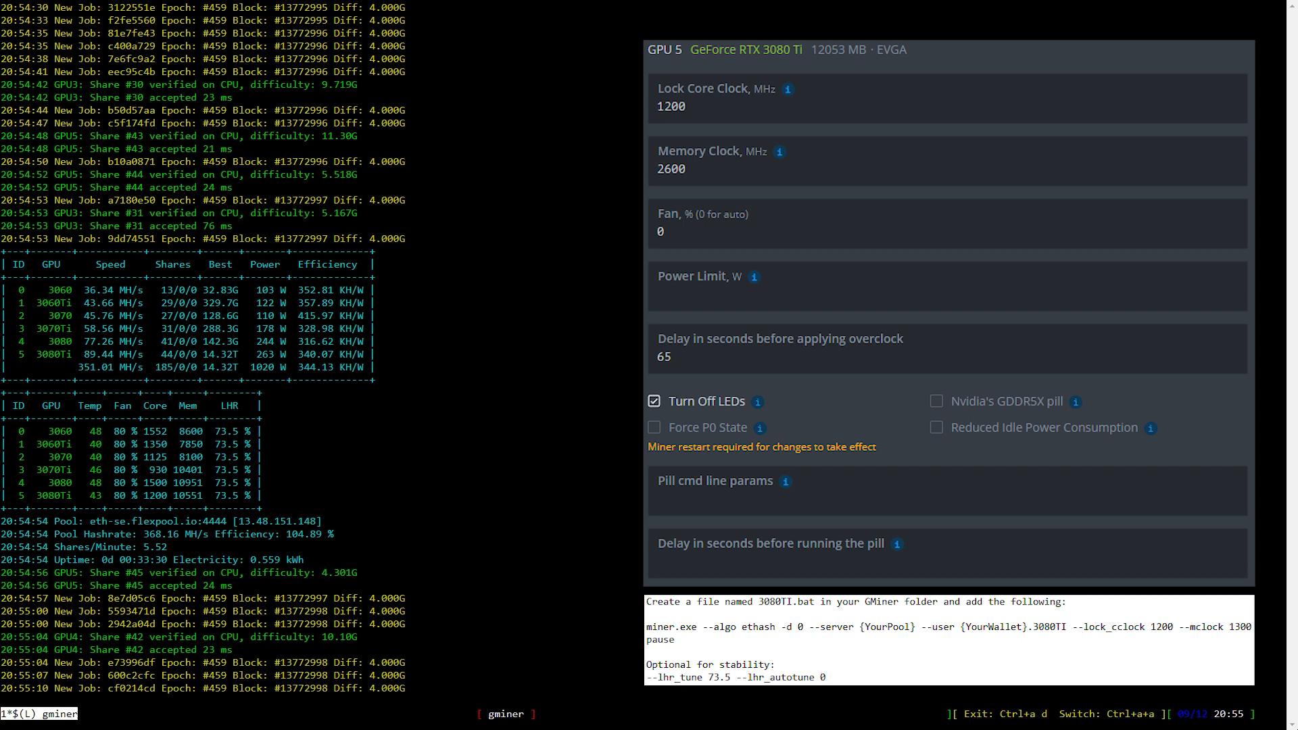
pyautogui.scroll(-3)
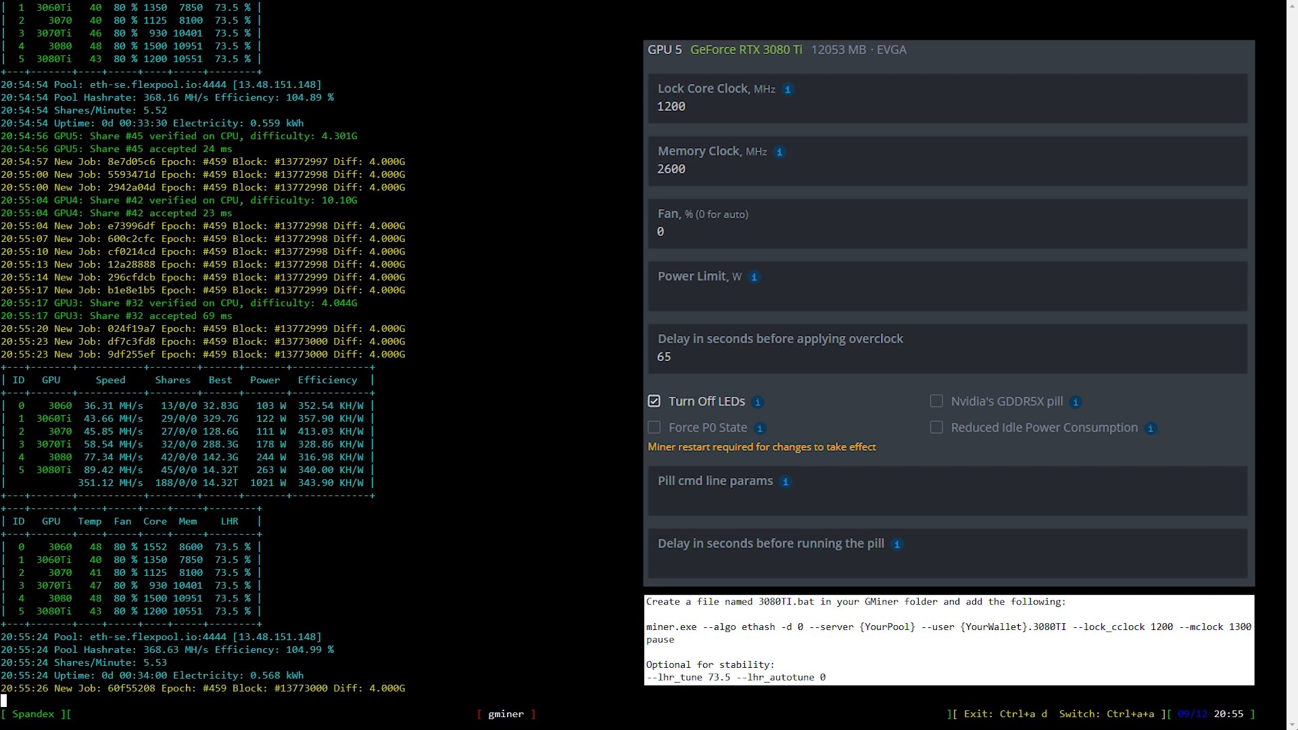
pyautogui.scroll(-3)
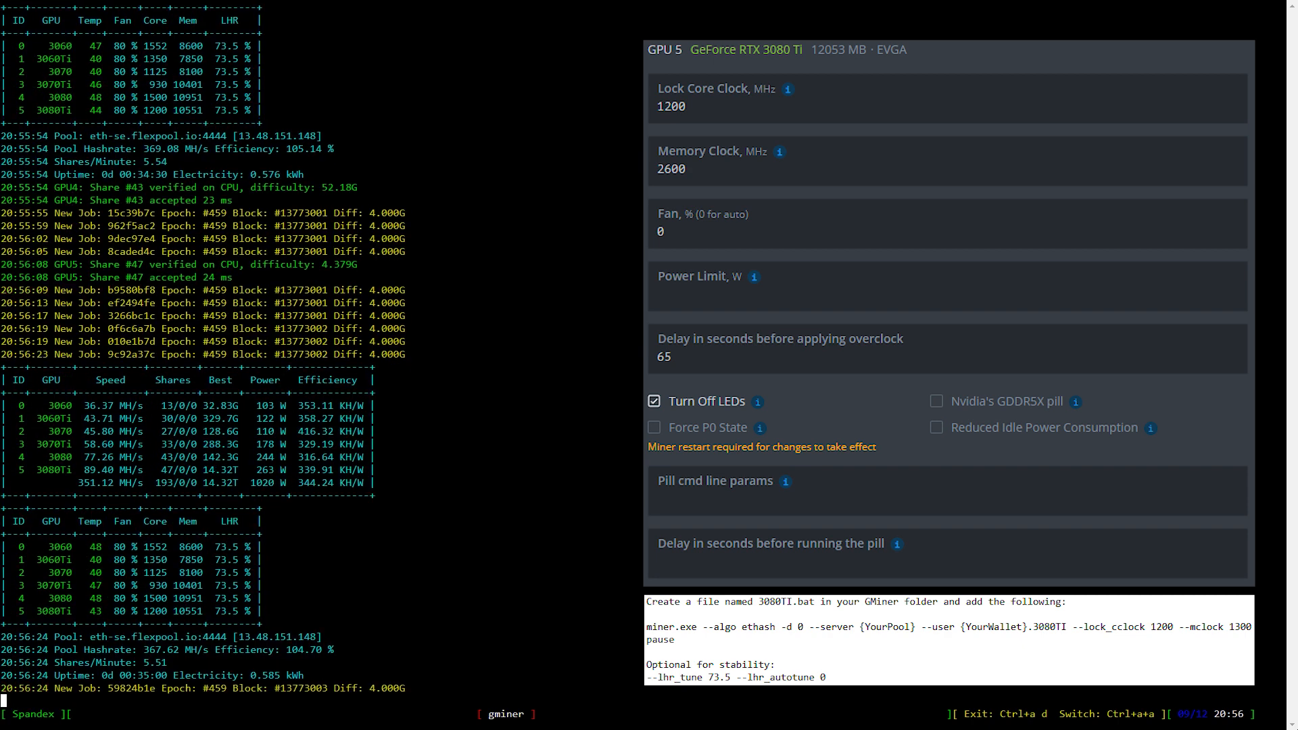
pyautogui.scroll(-3)
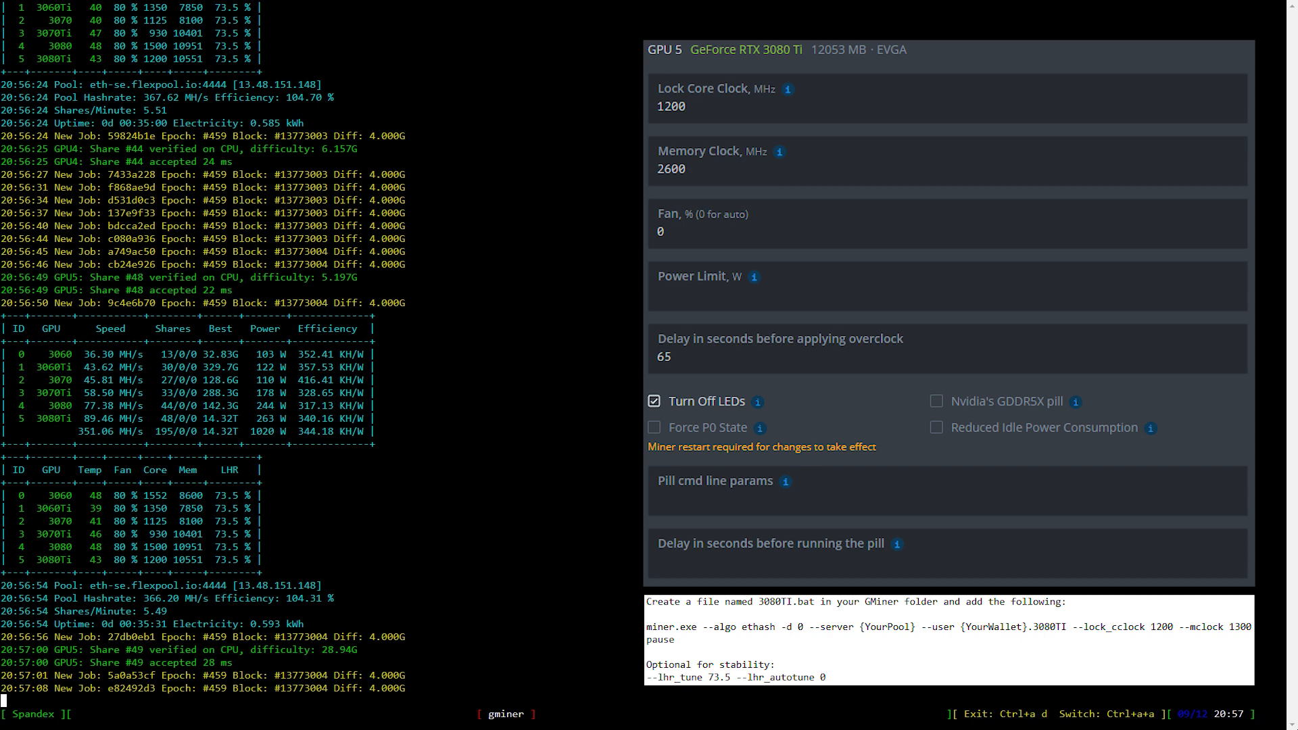
pyautogui.scroll(-3)
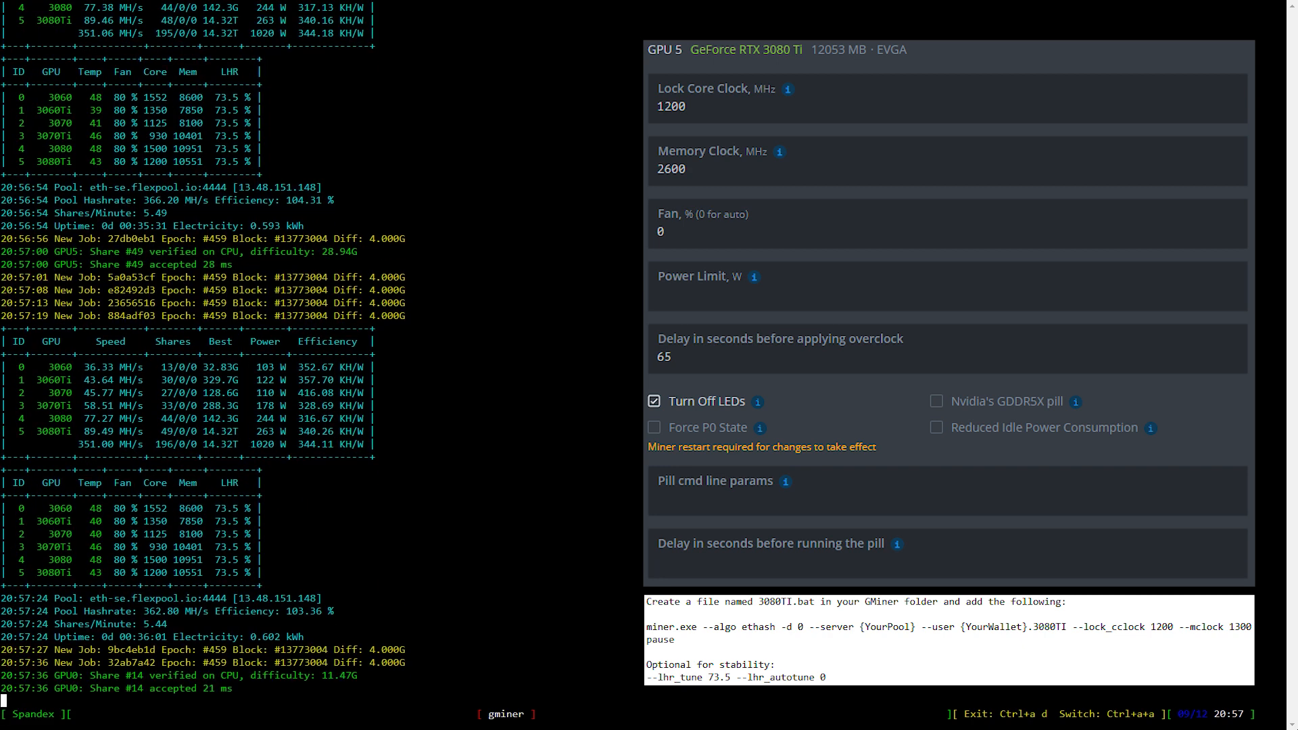
pyautogui.scroll(-3)
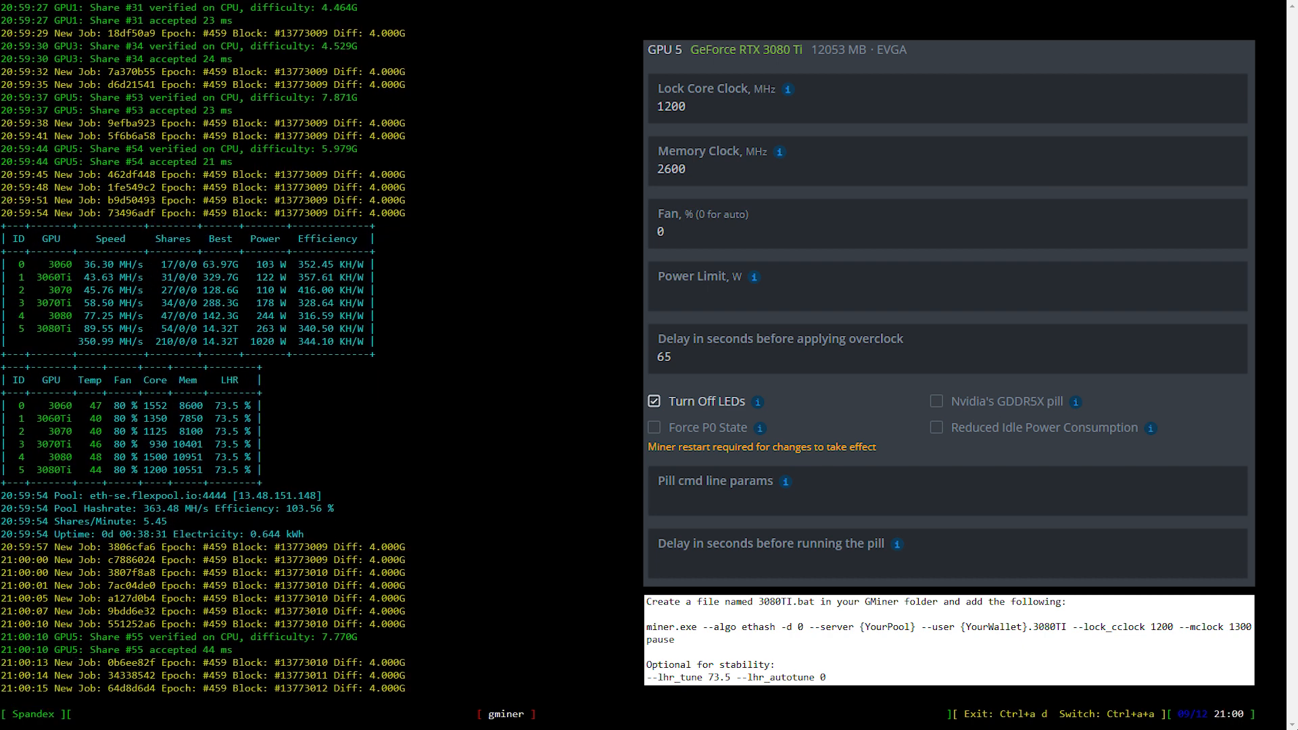
pyautogui.scroll(-3)
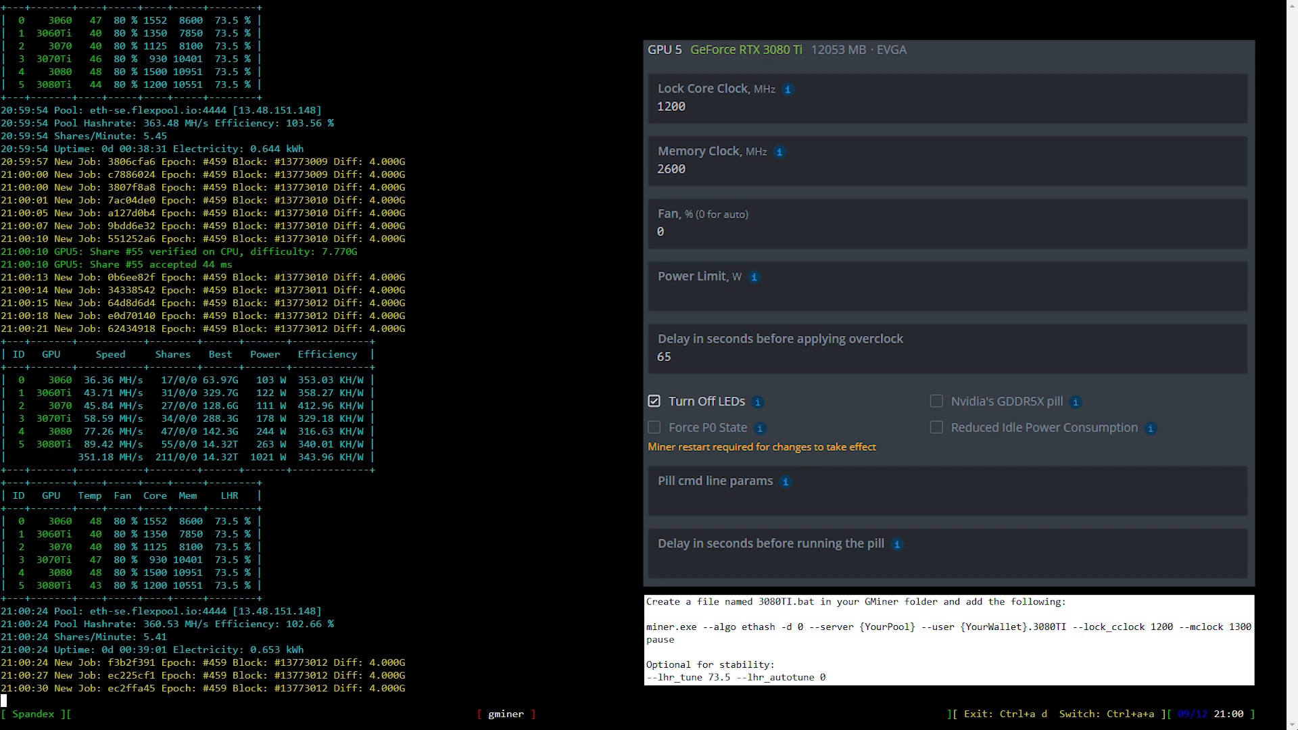
pyautogui.scroll(-3)
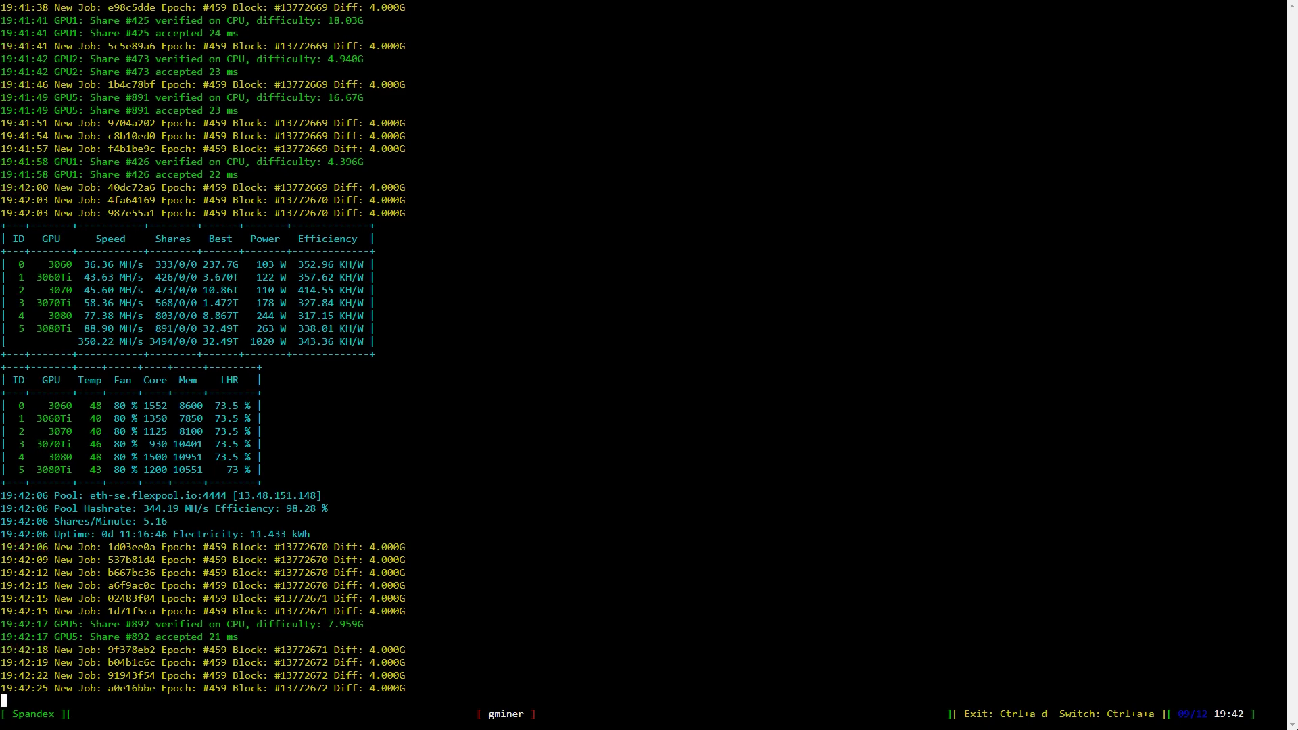
pyautogui.scroll(-3)
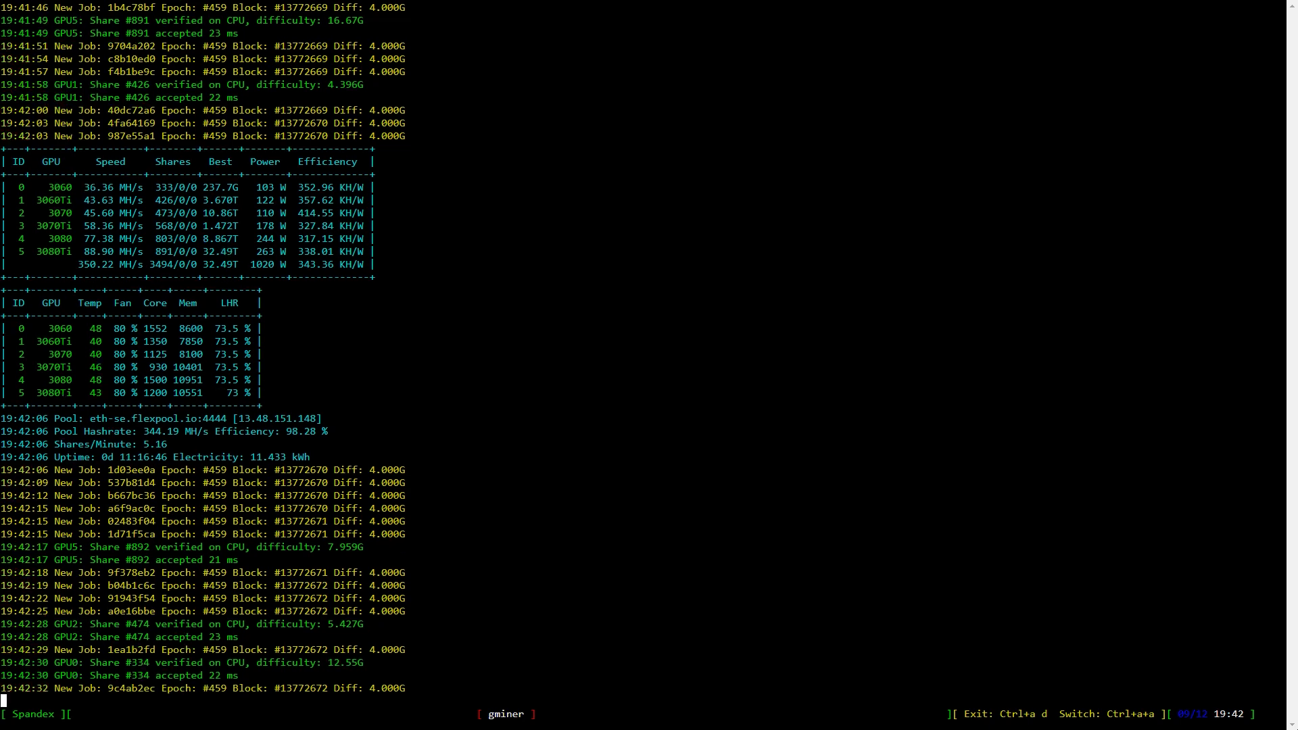
pyautogui.scroll(-3)
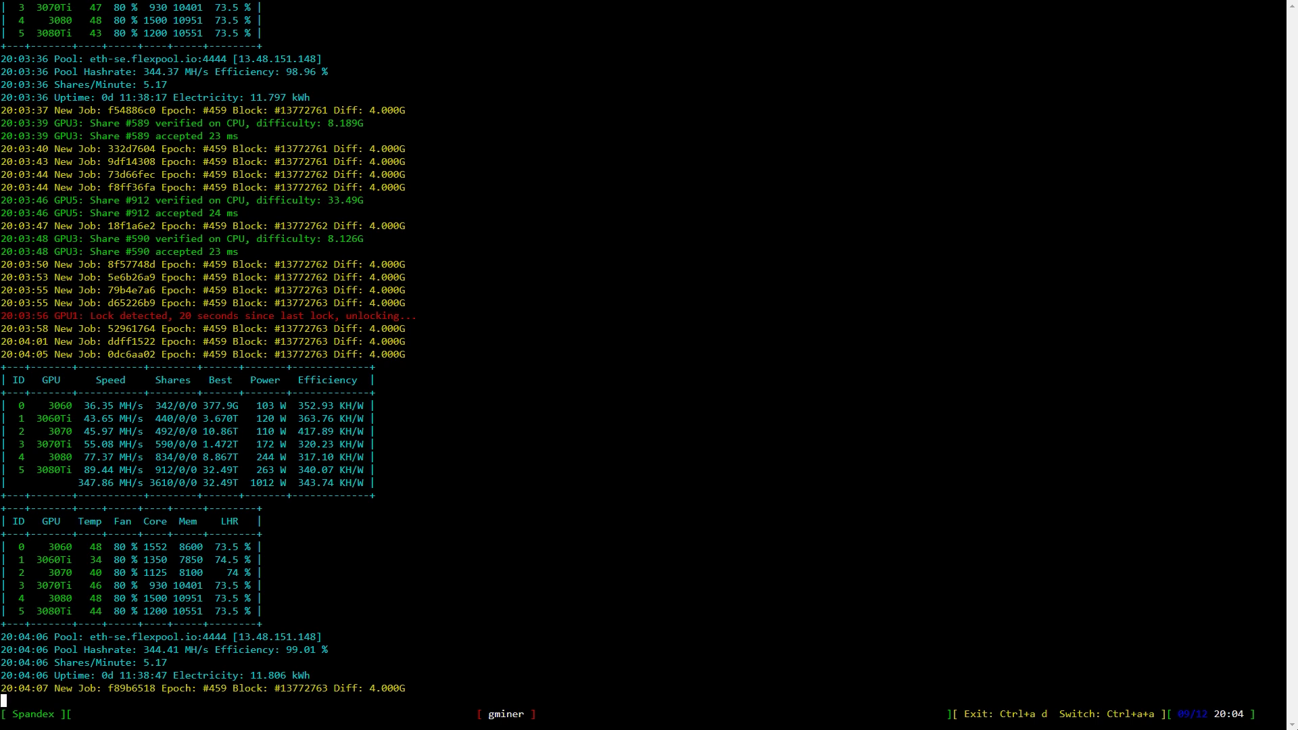
pyautogui.scroll(-3)
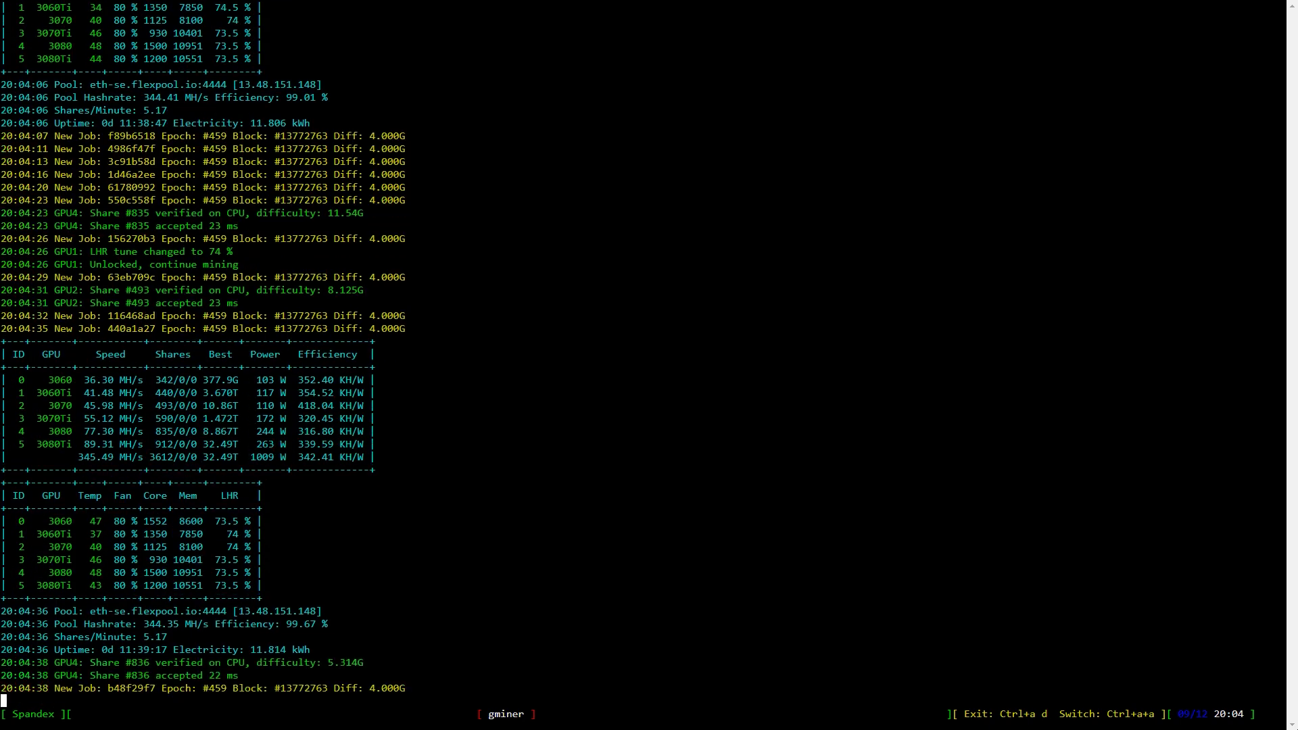
pyautogui.scroll(-3)
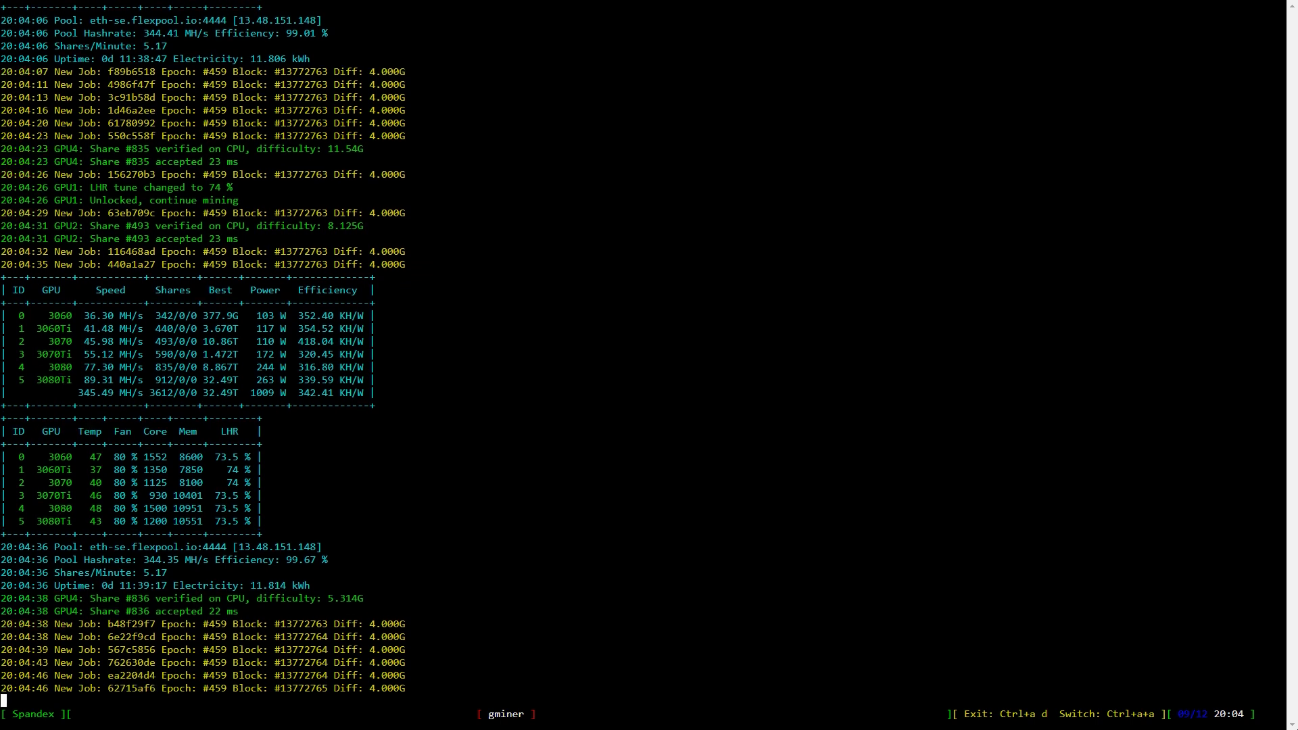
pyautogui.scroll(-3)
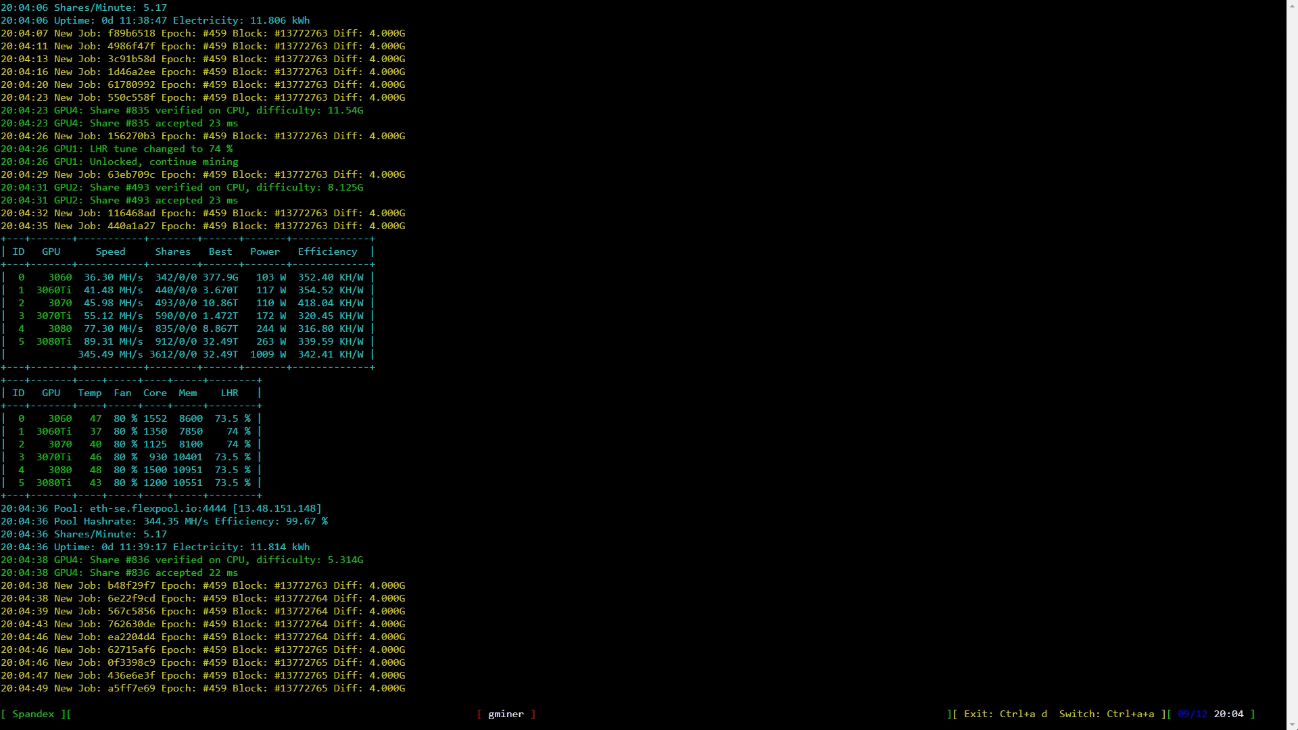
pyautogui.scroll(-3)
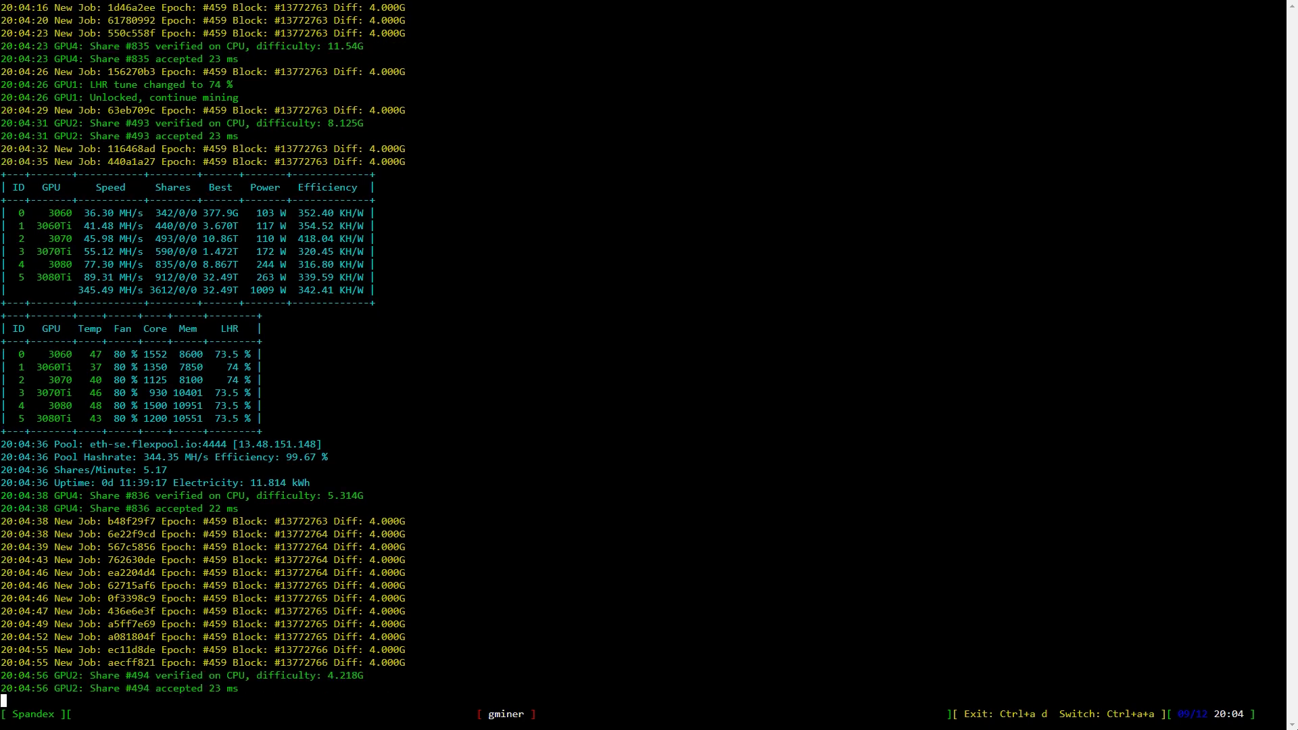
pyautogui.scroll(-3)
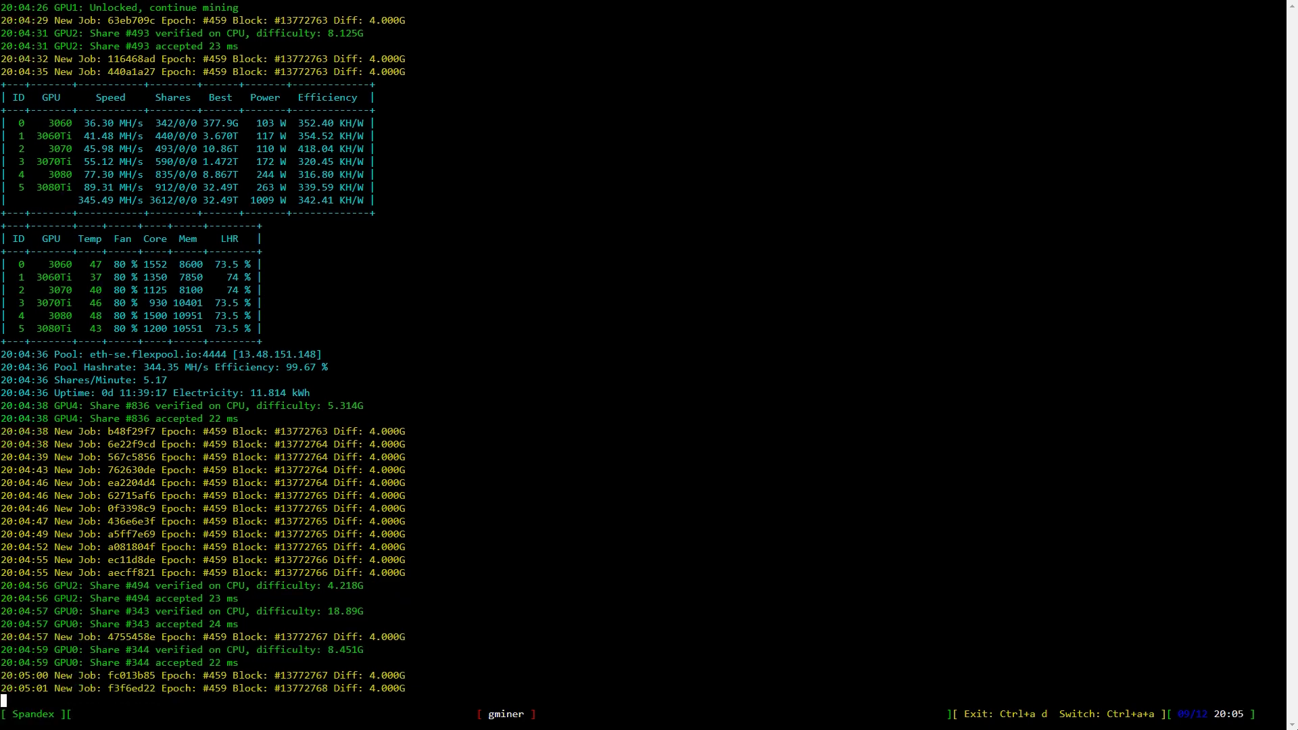
pyautogui.scroll(-3)
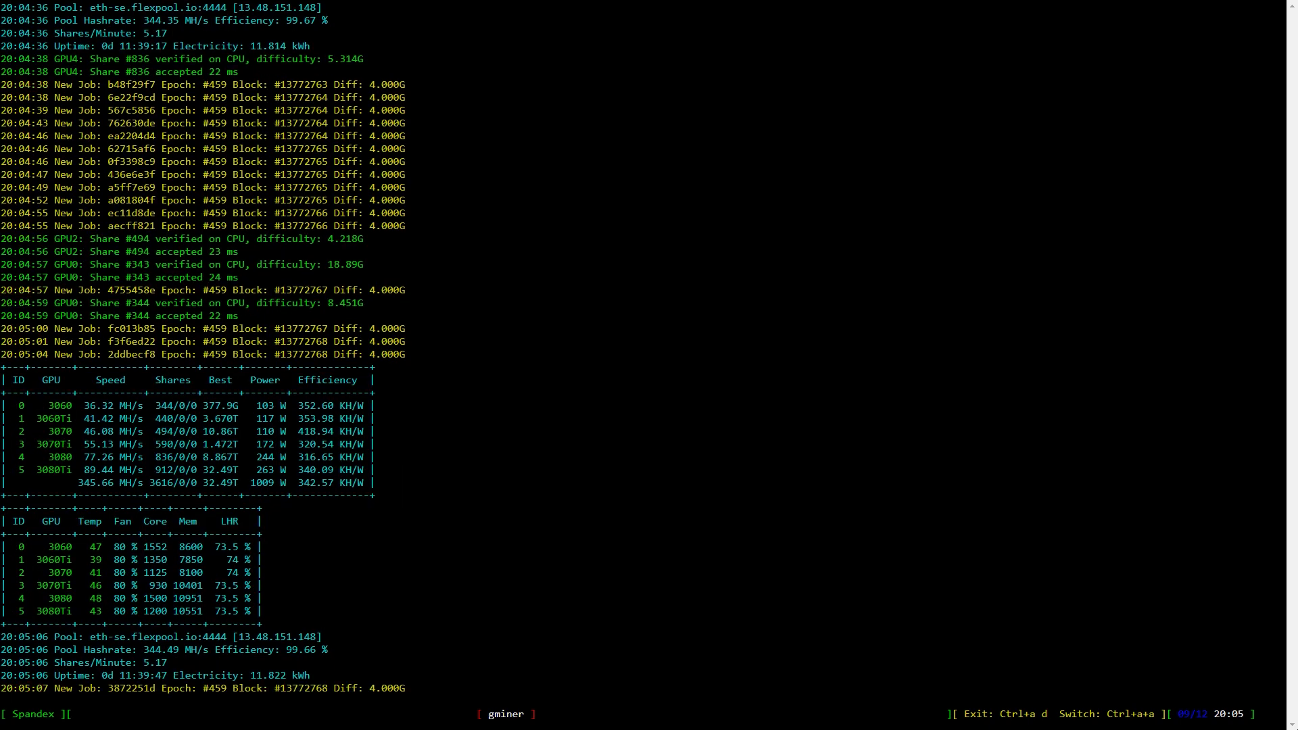
pyautogui.scroll(-3)
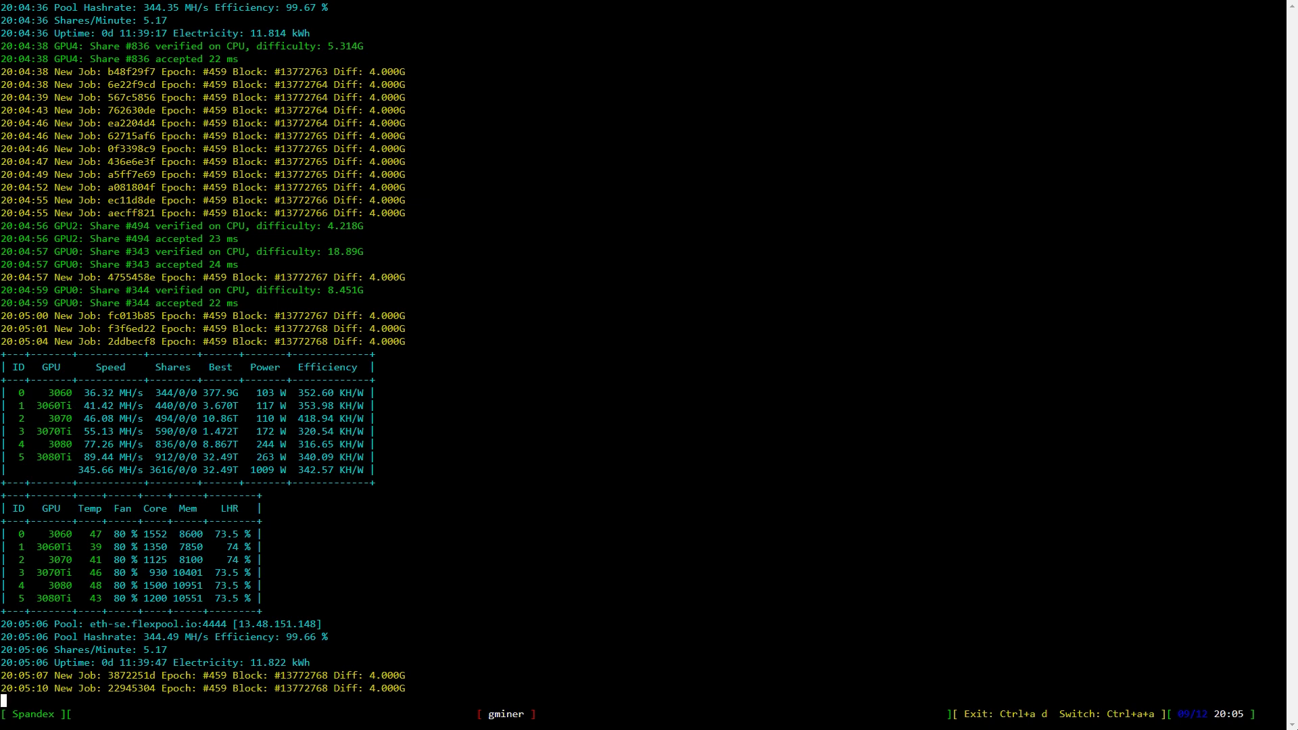
pyautogui.scroll(-3)
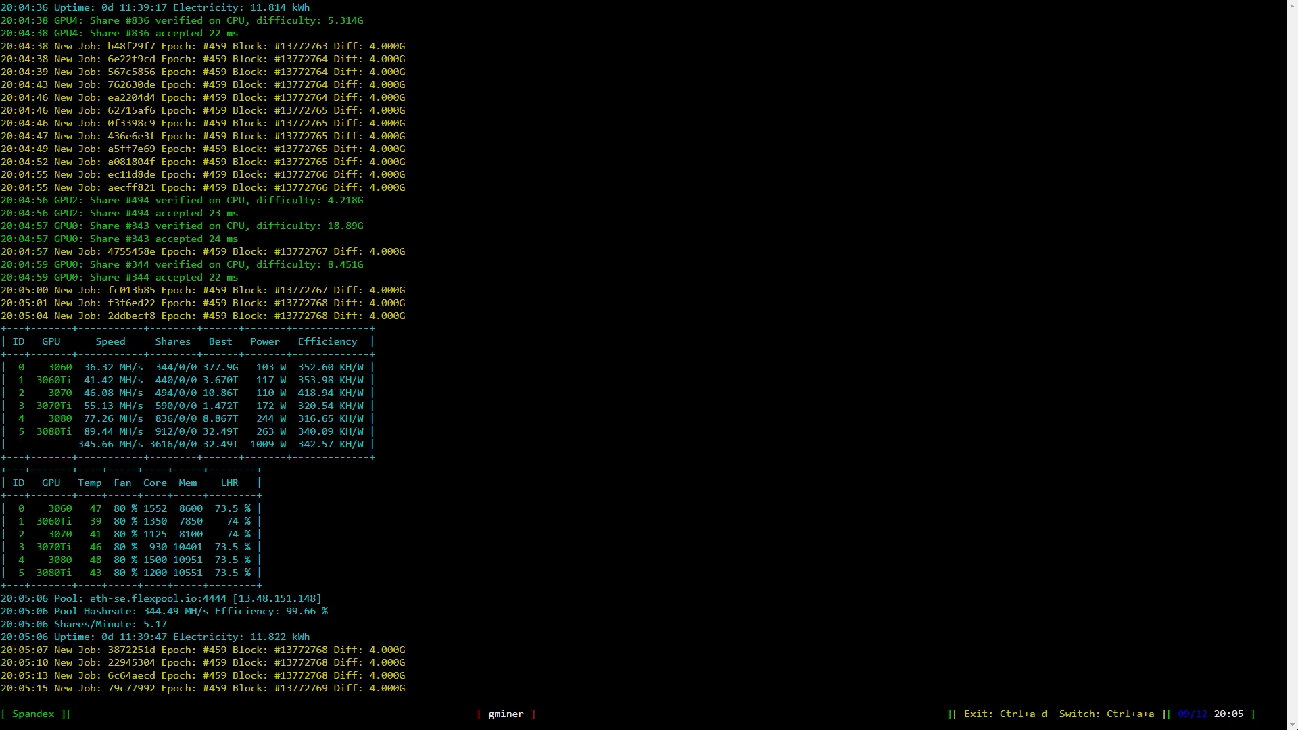
pyautogui.scroll(-3)
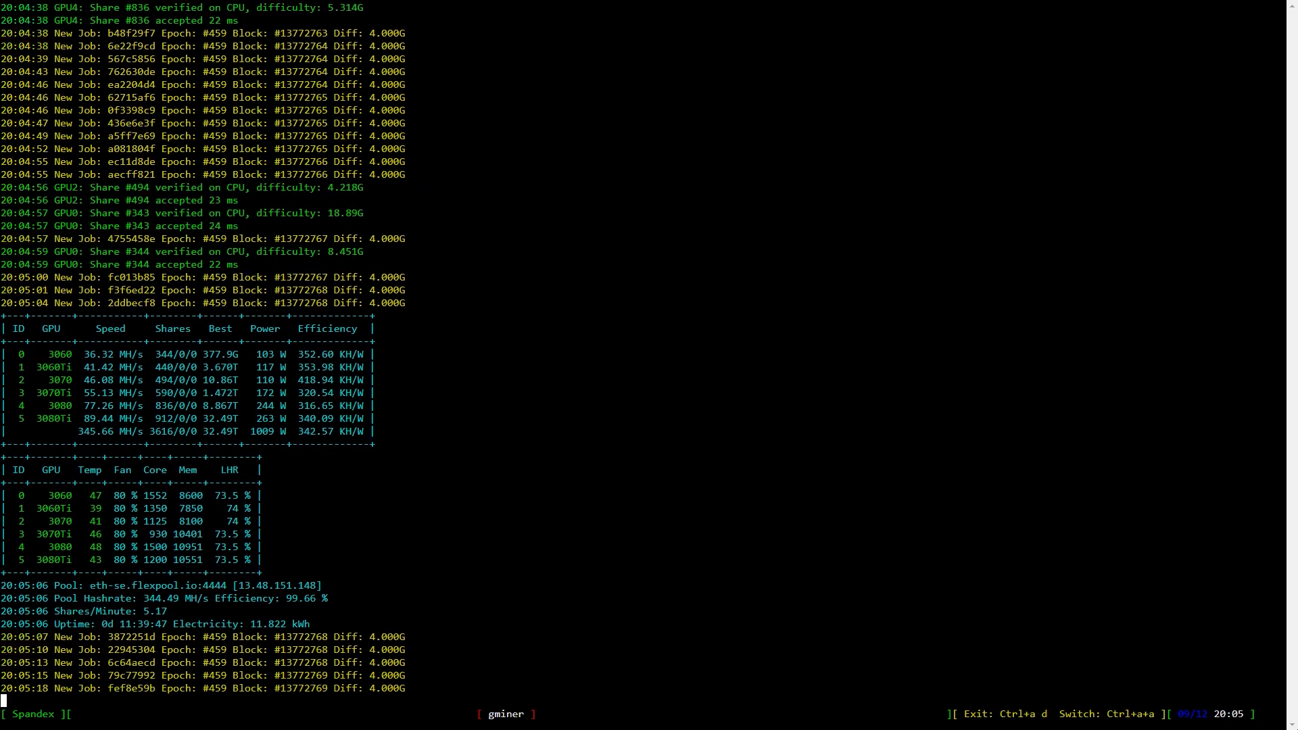